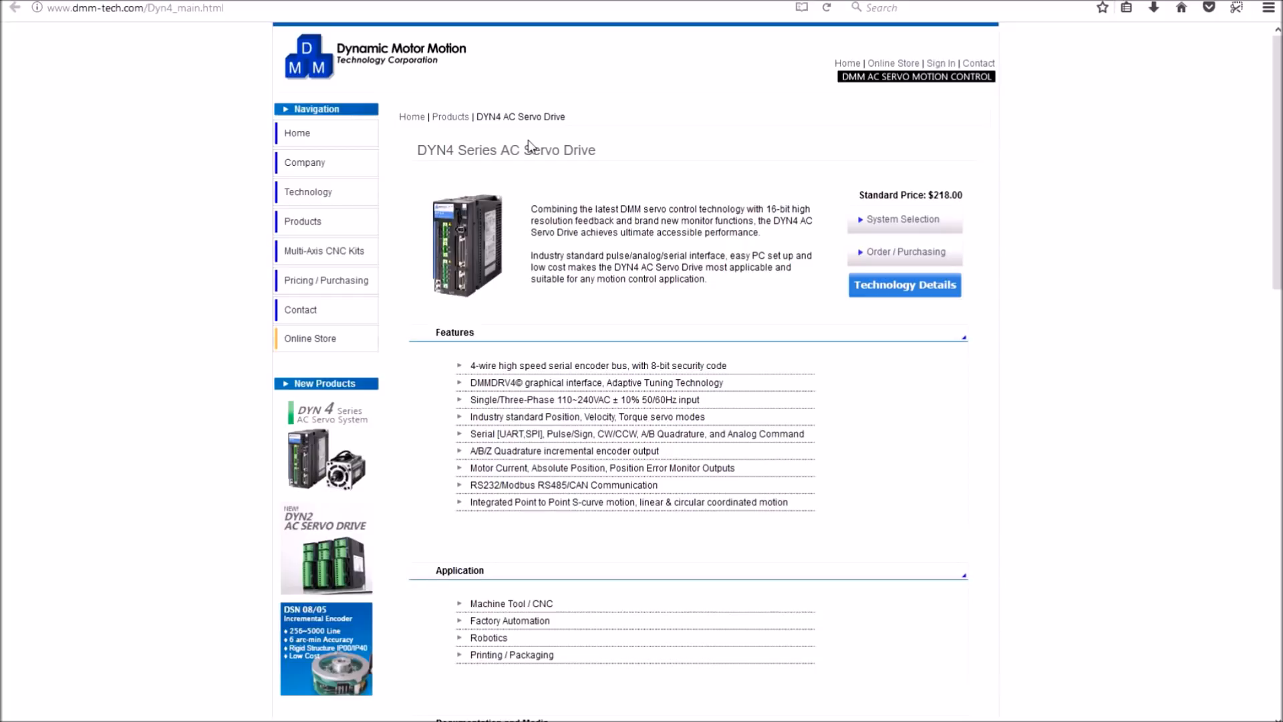
pyautogui.moveTo(934, 61)
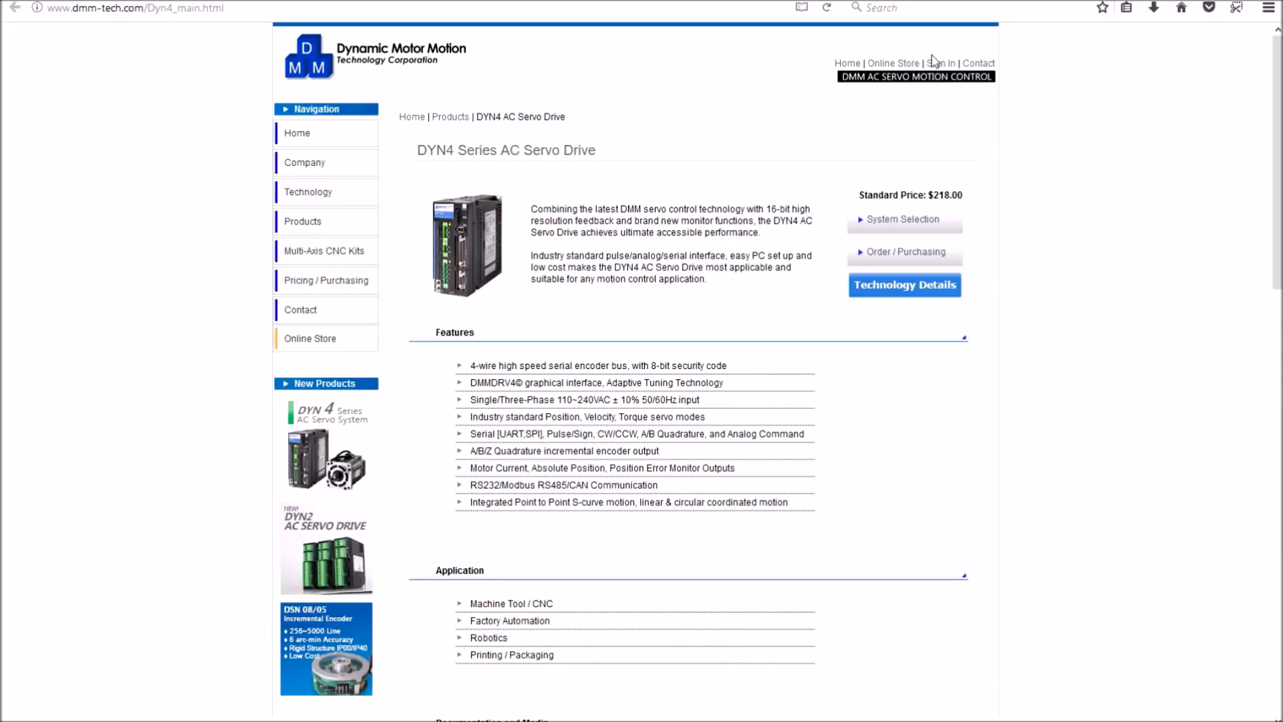
pyautogui.moveTo(1224, 168)
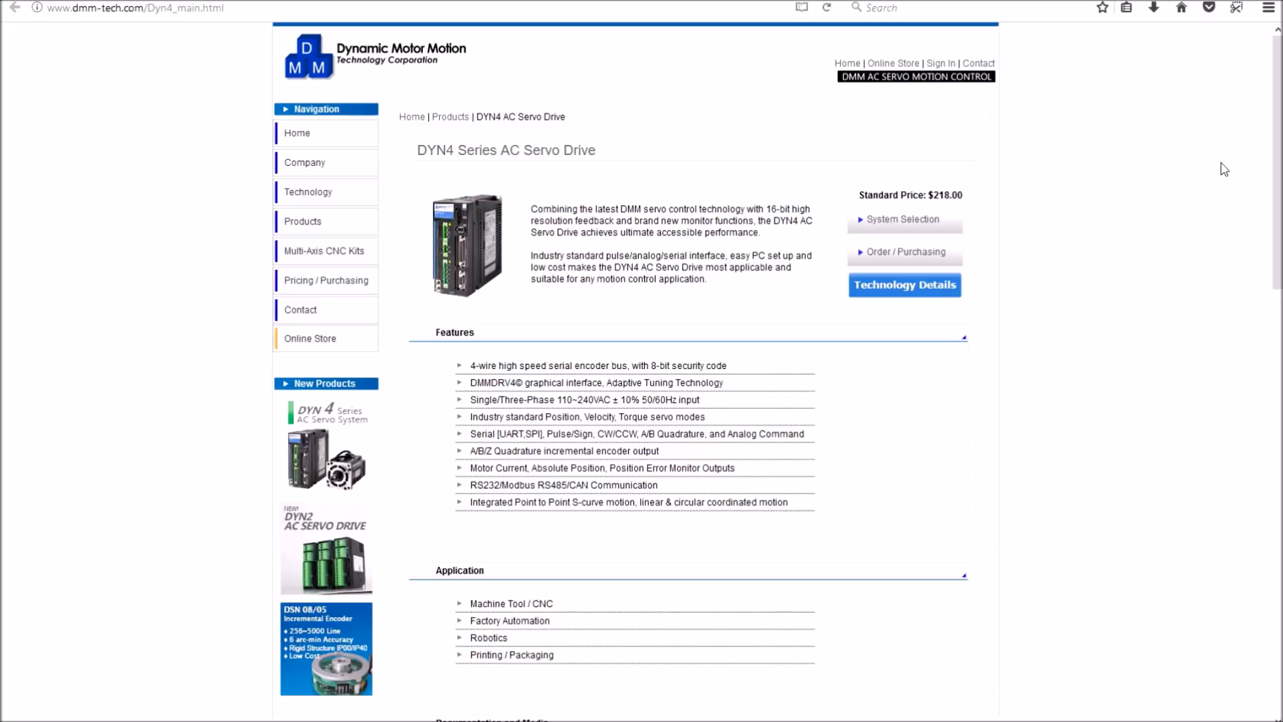
pyautogui.moveTo(991, 421)
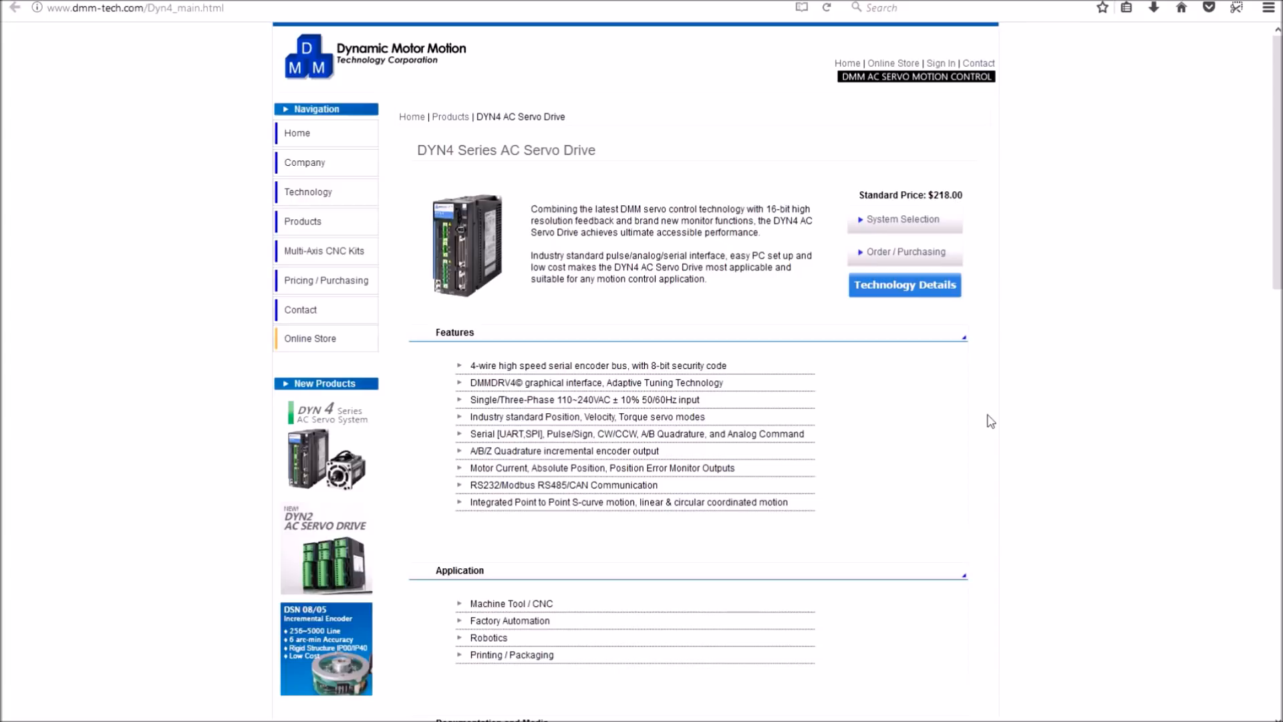
pyautogui.moveTo(1224, 168)
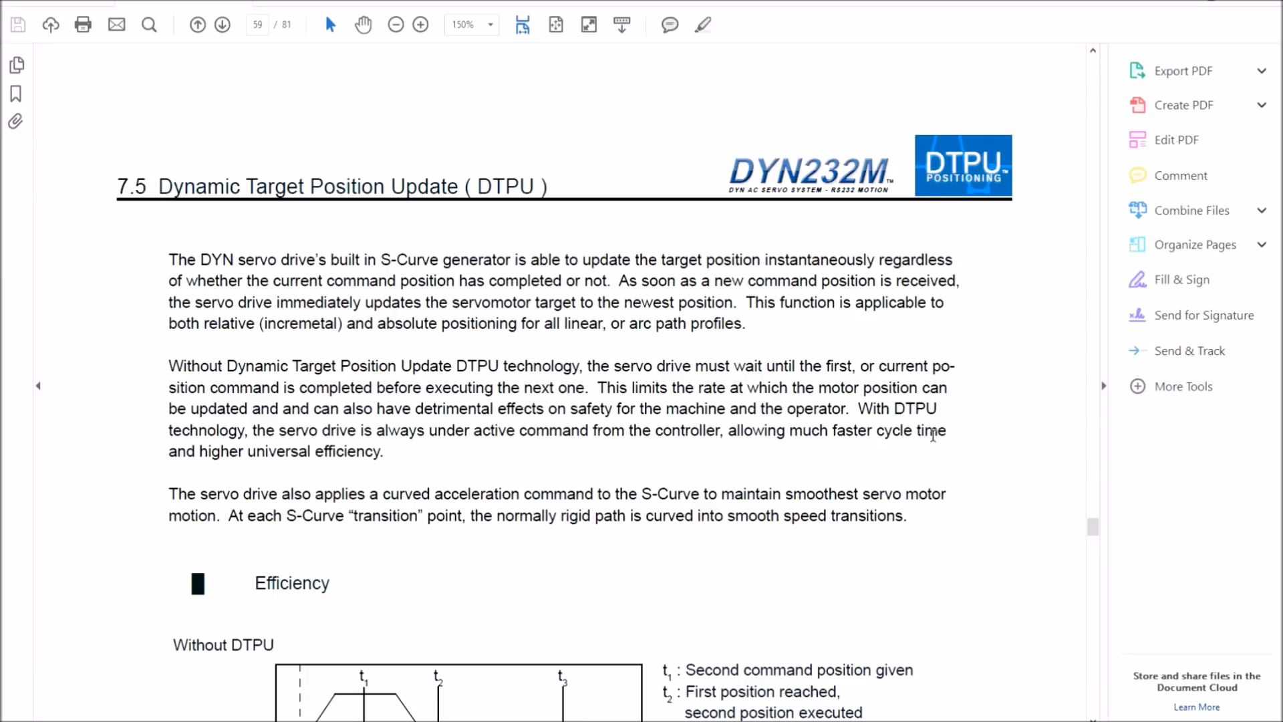
pyautogui.moveTo(871, 442)
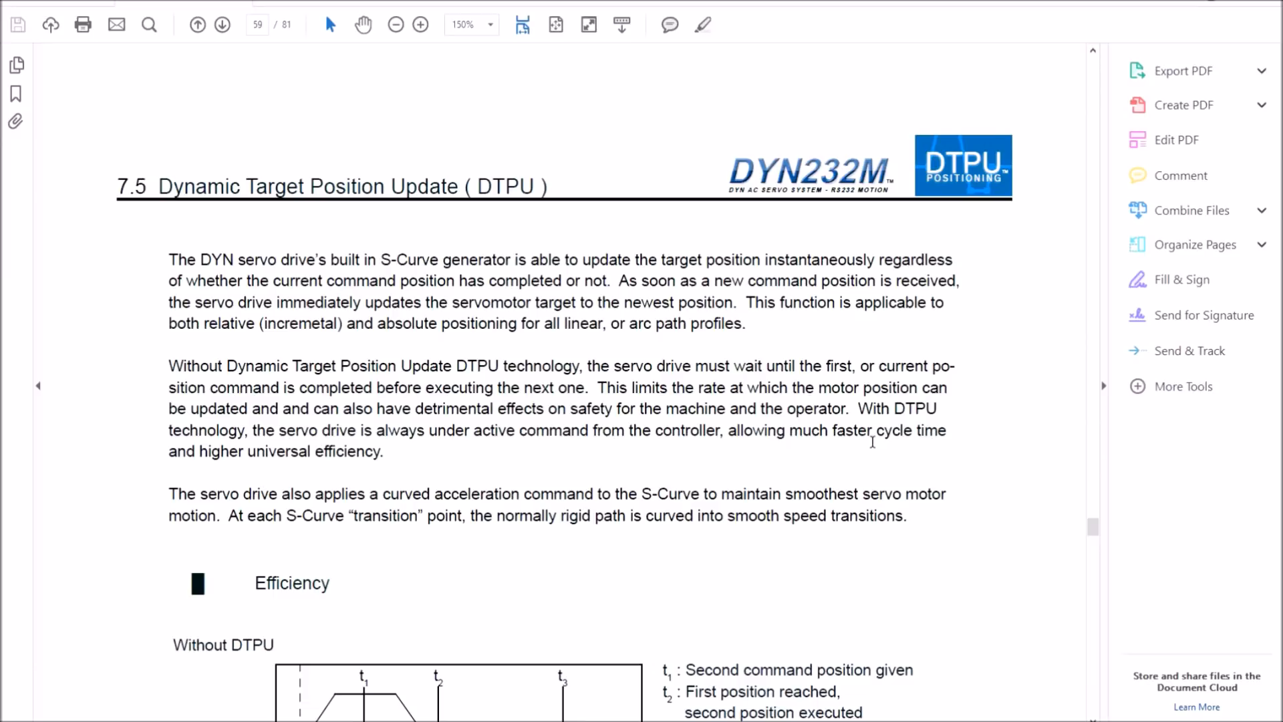
# Scroll past Documentation and Software to the DYN4 Pricing and Servo Motor Selection tables
pyautogui.scroll(-3)
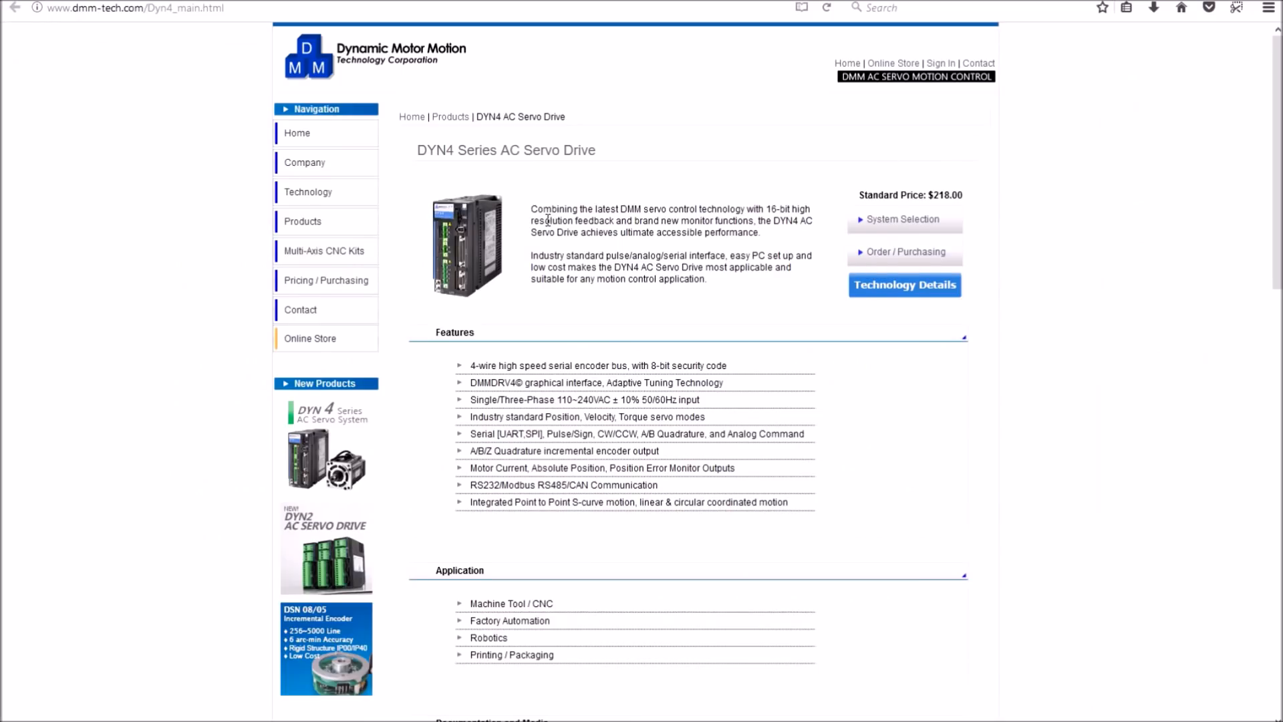
pyautogui.moveTo(533, 90)
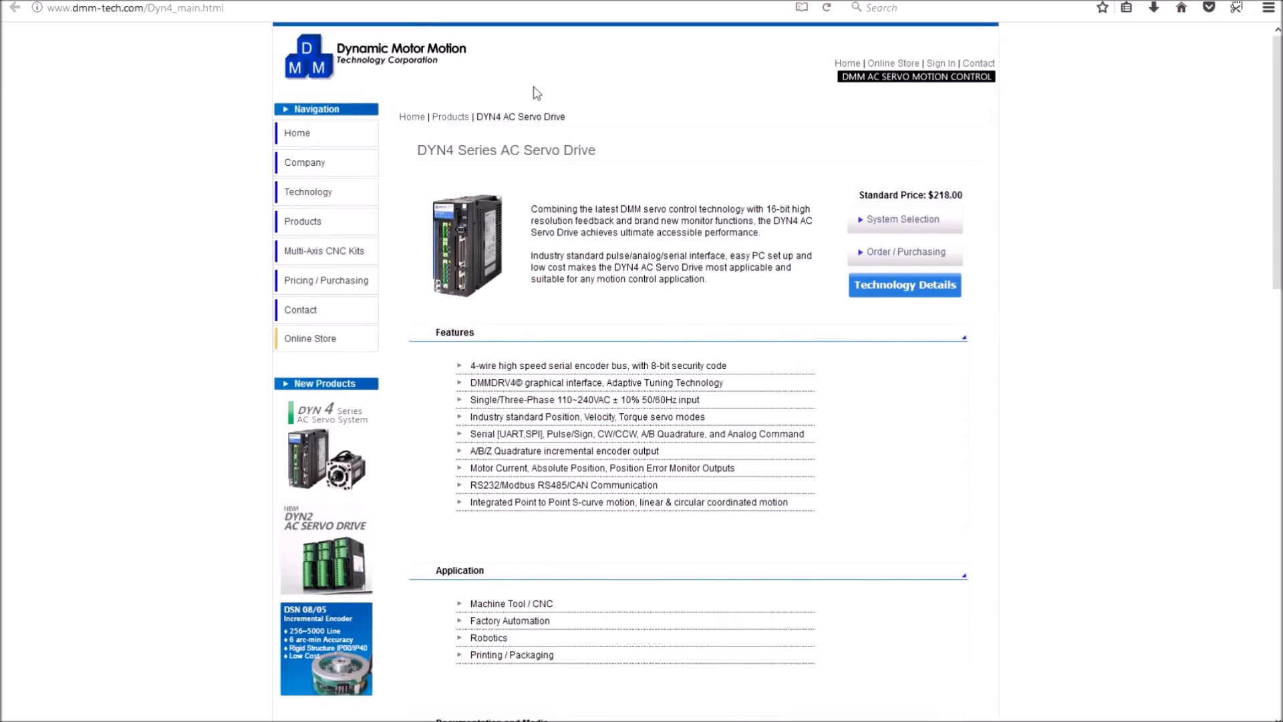
pyautogui.moveTo(616, 605)
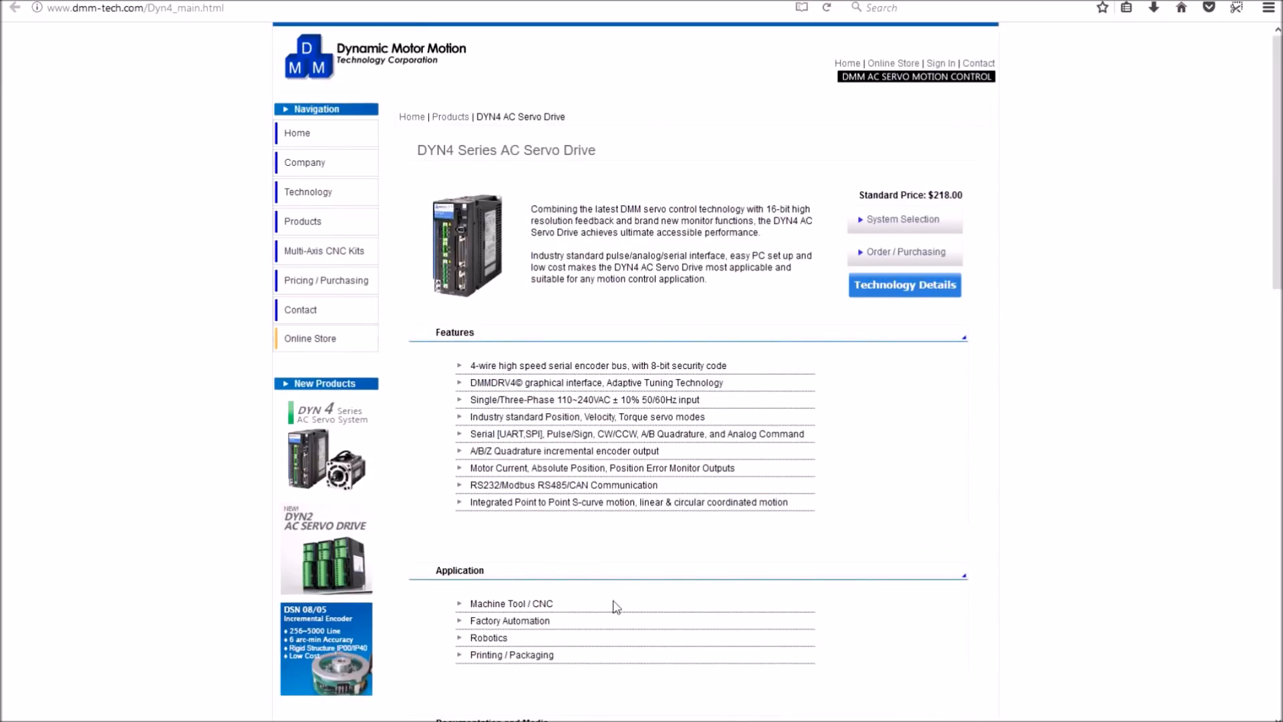
pyautogui.scroll(-3)
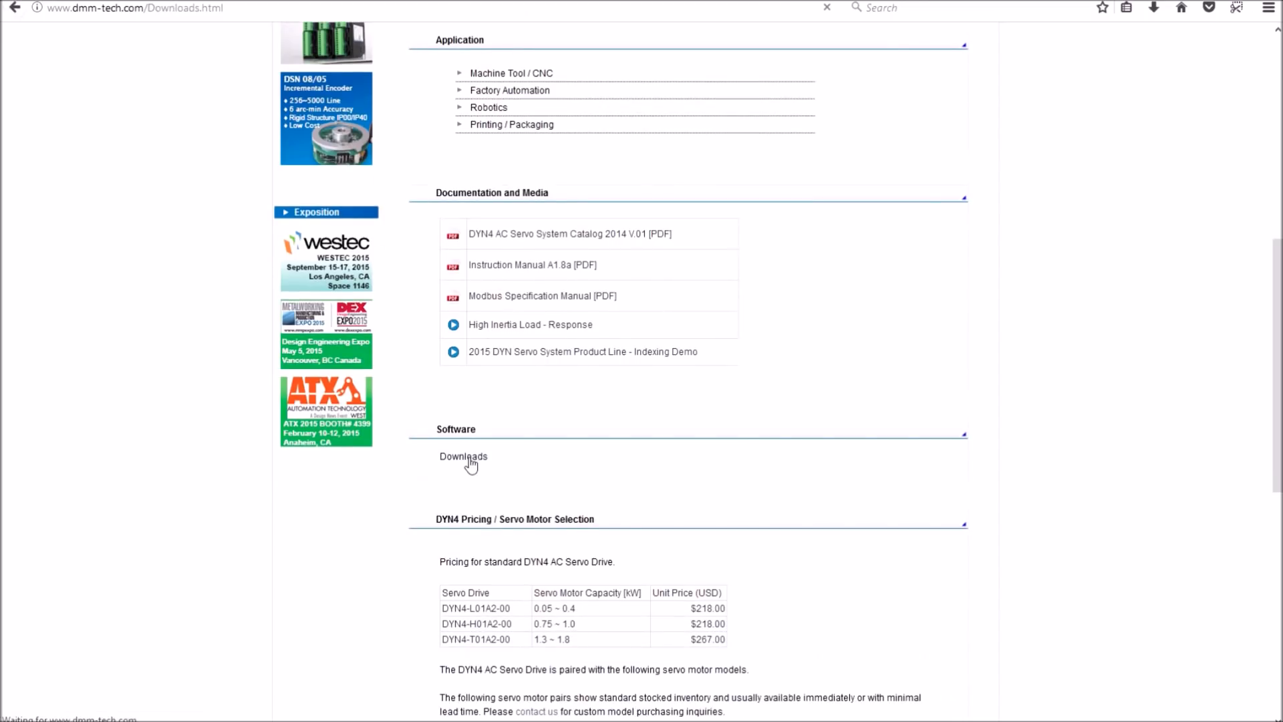
pyautogui.click(463, 455)
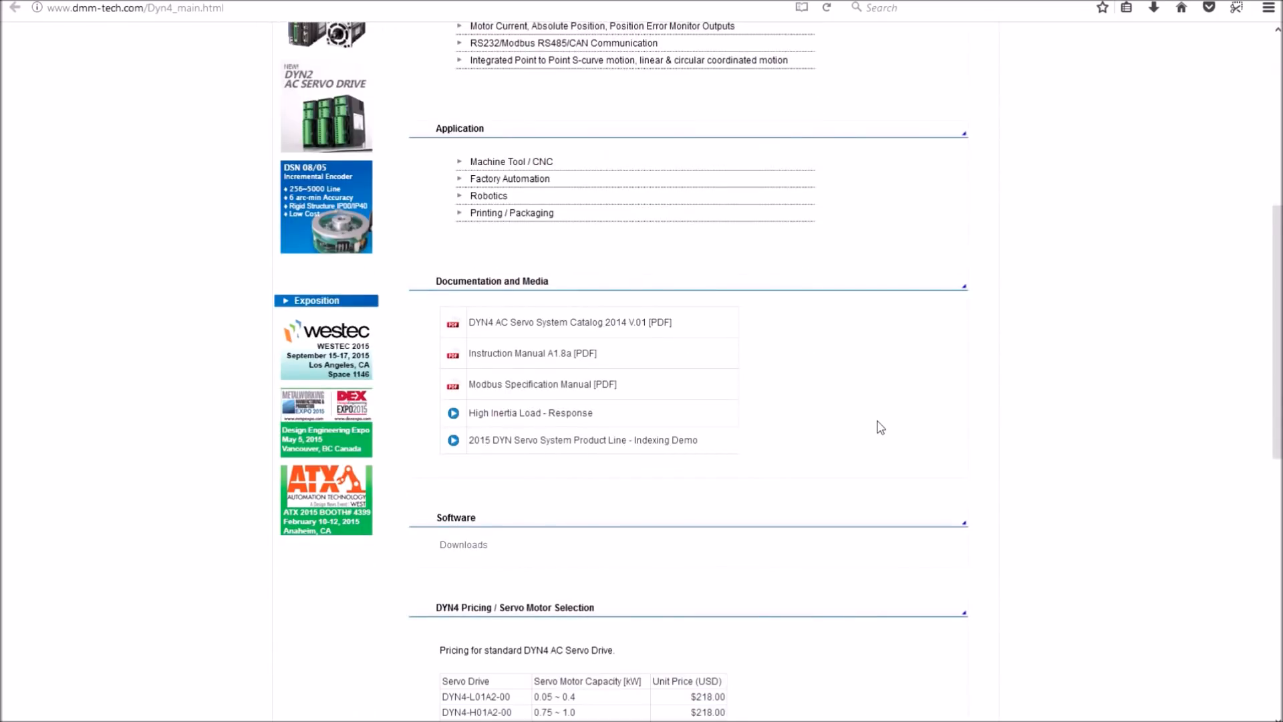
pyautogui.scroll(-3)
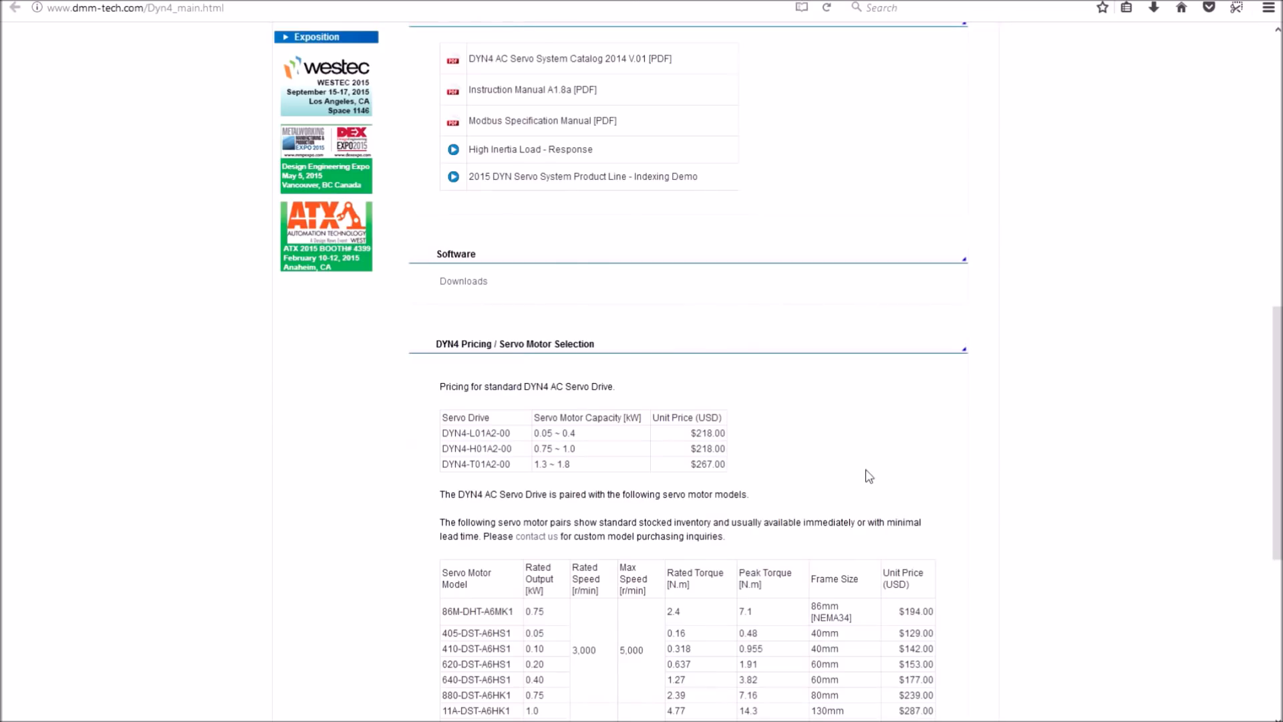
pyautogui.scroll(-3)
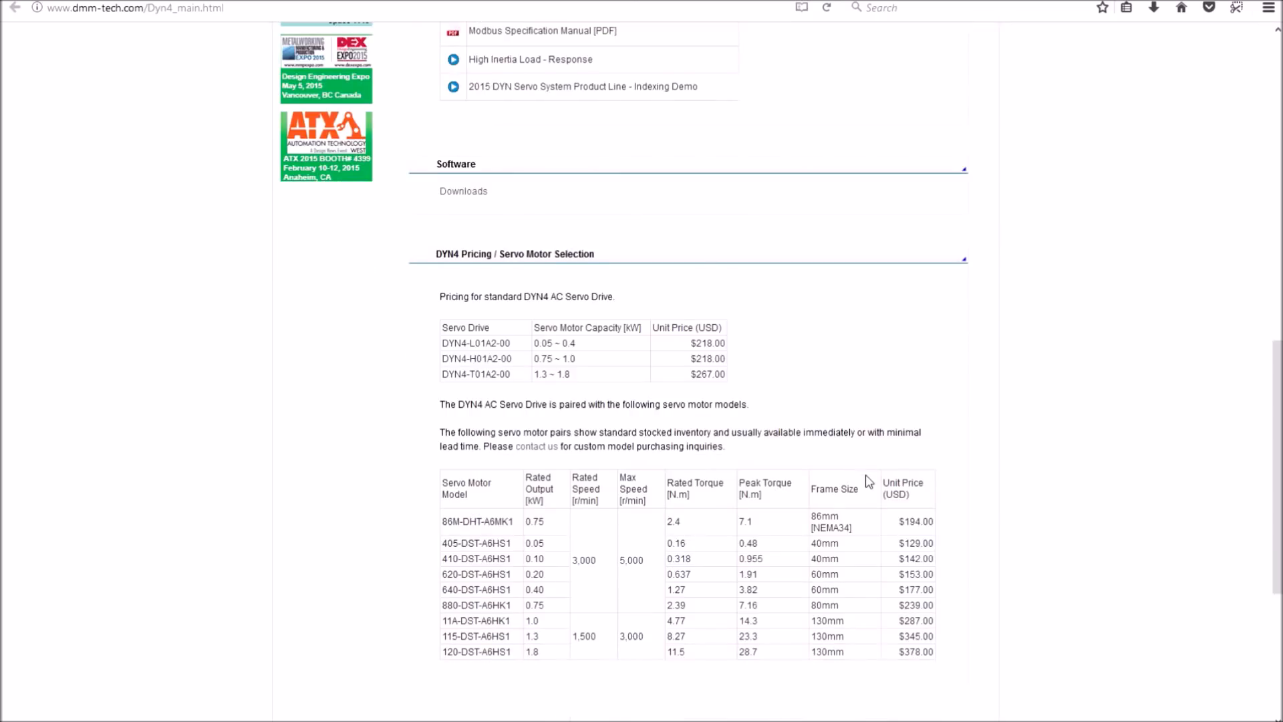
pyautogui.scroll(-3)
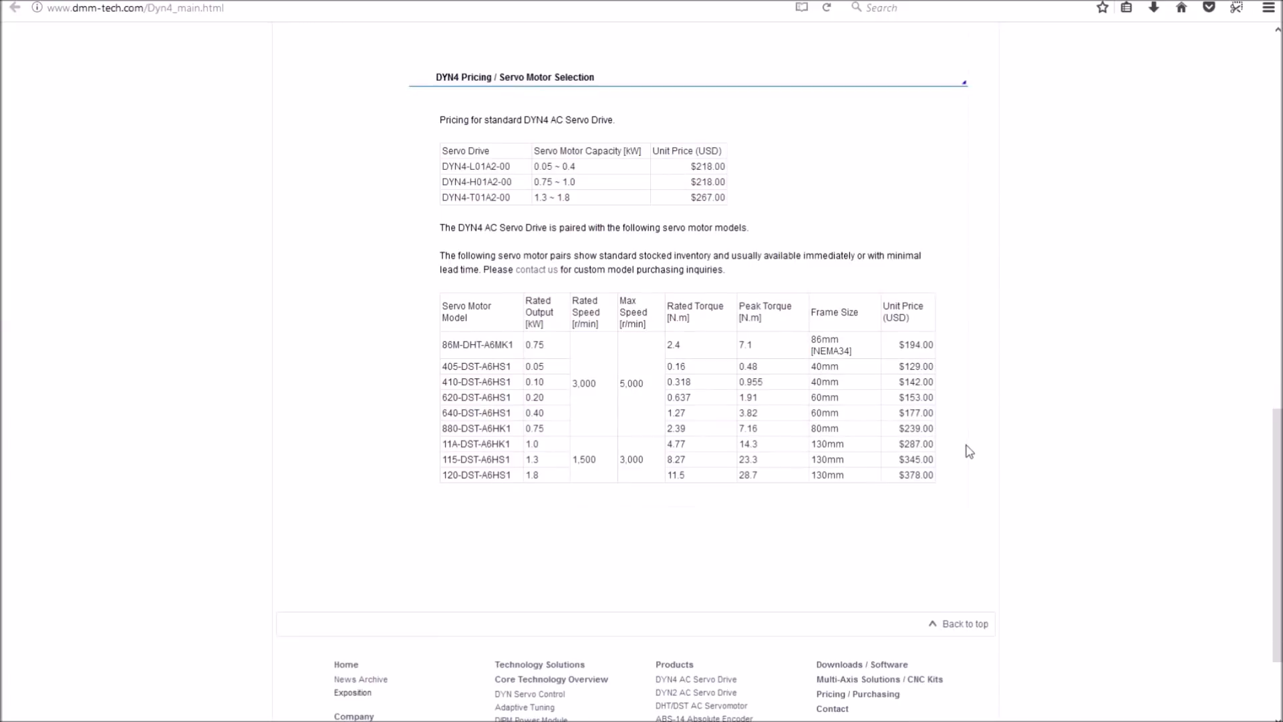
pyautogui.moveTo(961, 495)
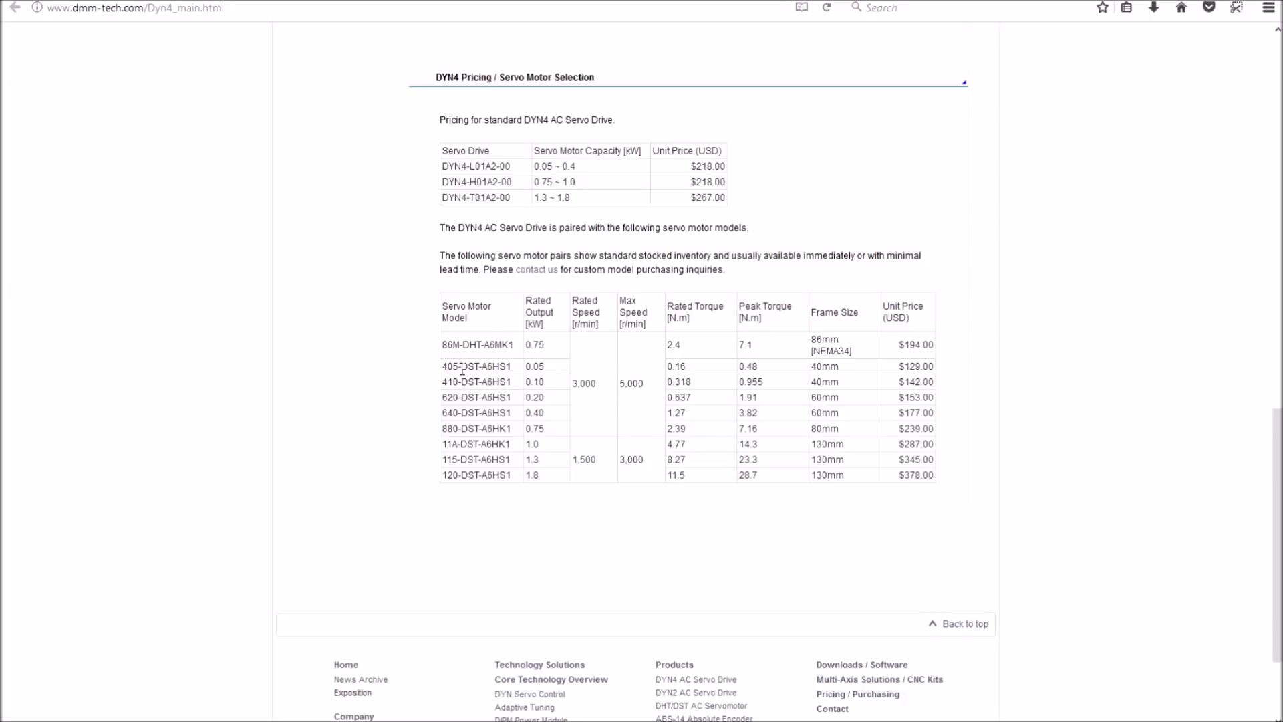
pyautogui.moveTo(835, 352)
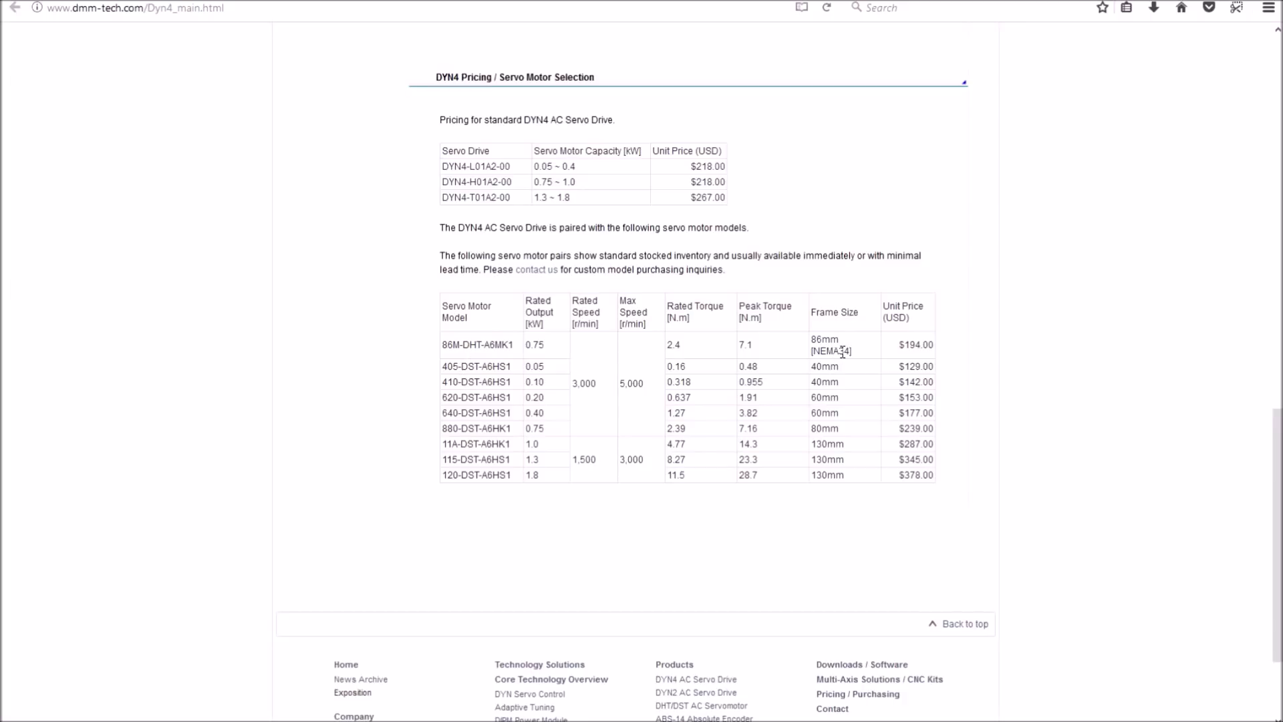
pyautogui.moveTo(562, 379)
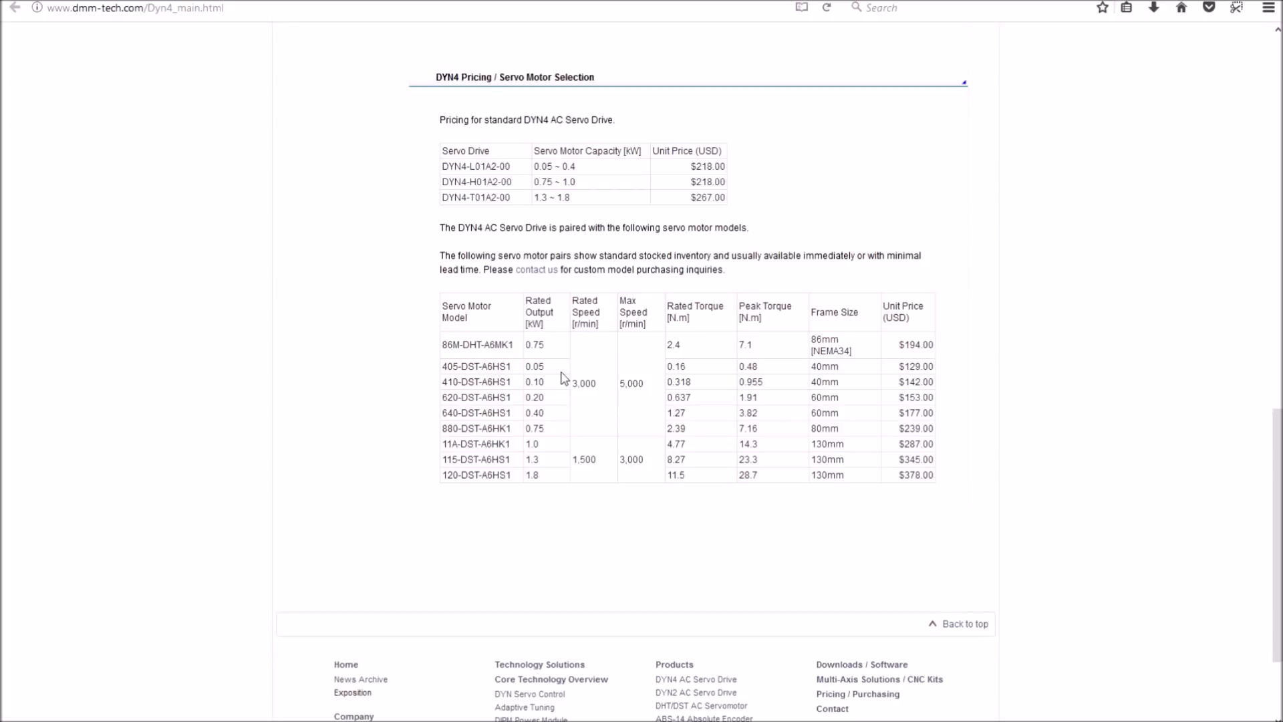
pyautogui.moveTo(553, 350)
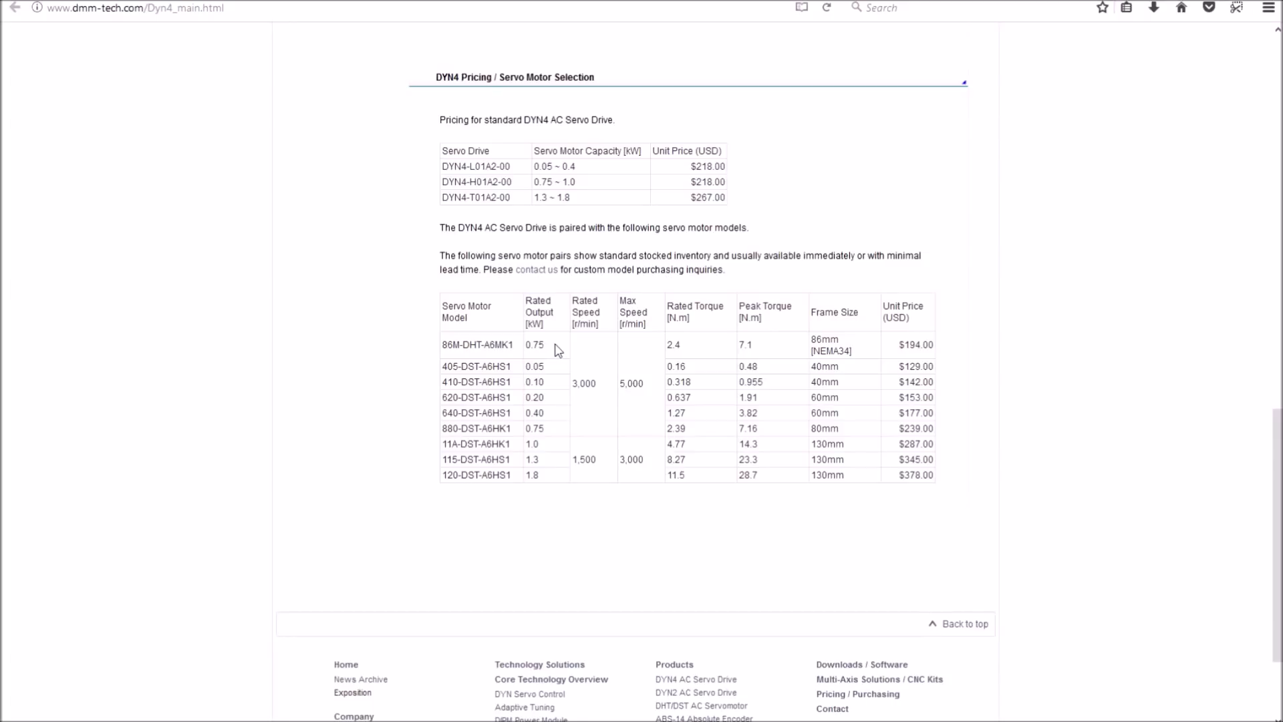
pyautogui.moveTo(562, 353)
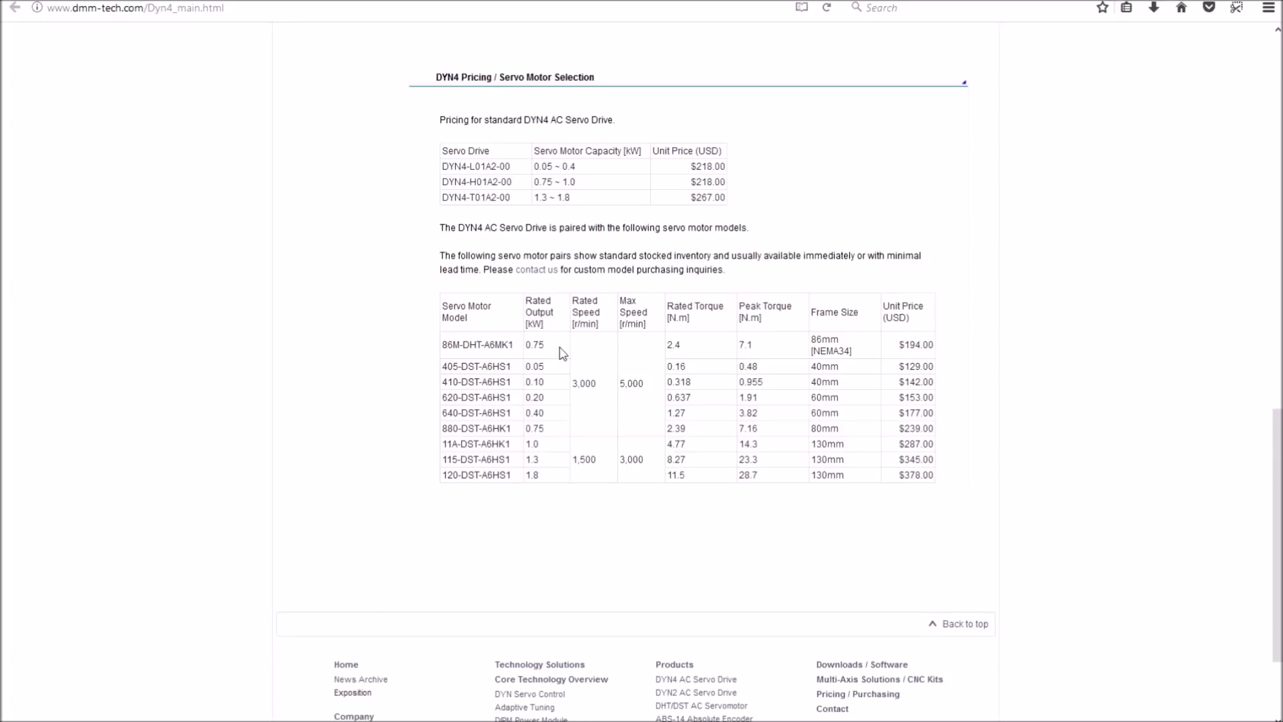
pyautogui.moveTo(624, 352)
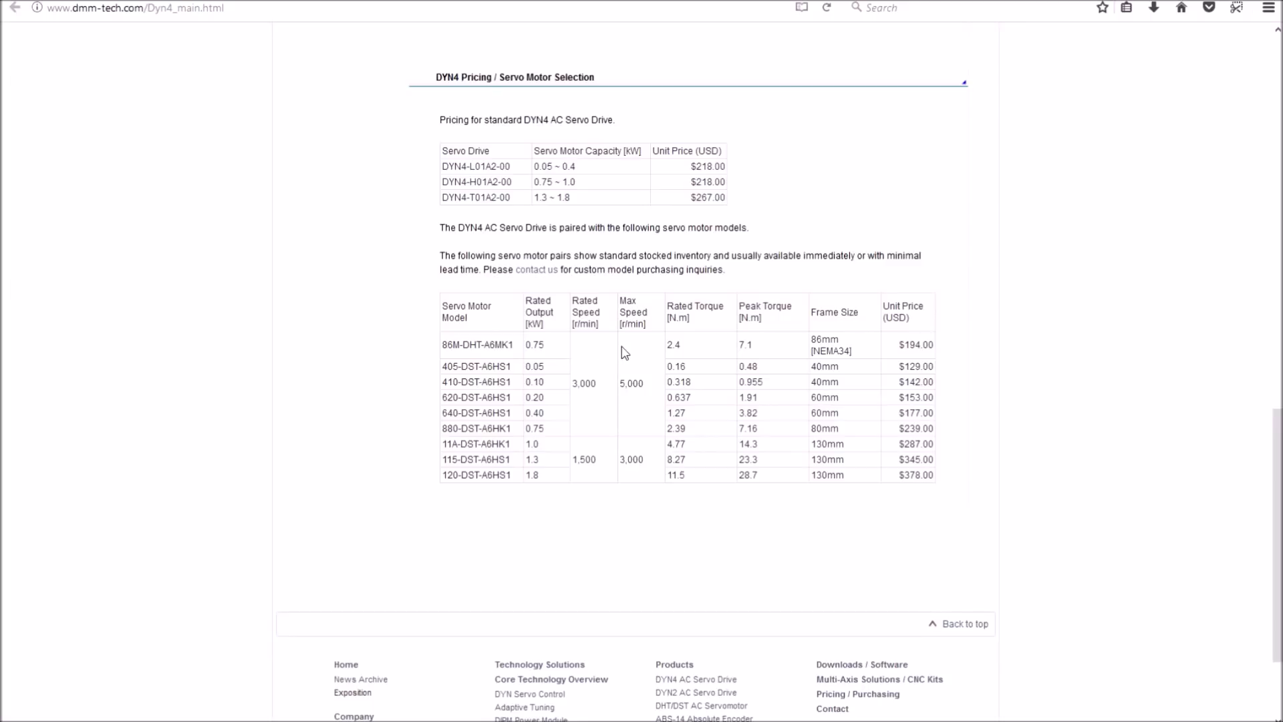
pyautogui.moveTo(642, 400)
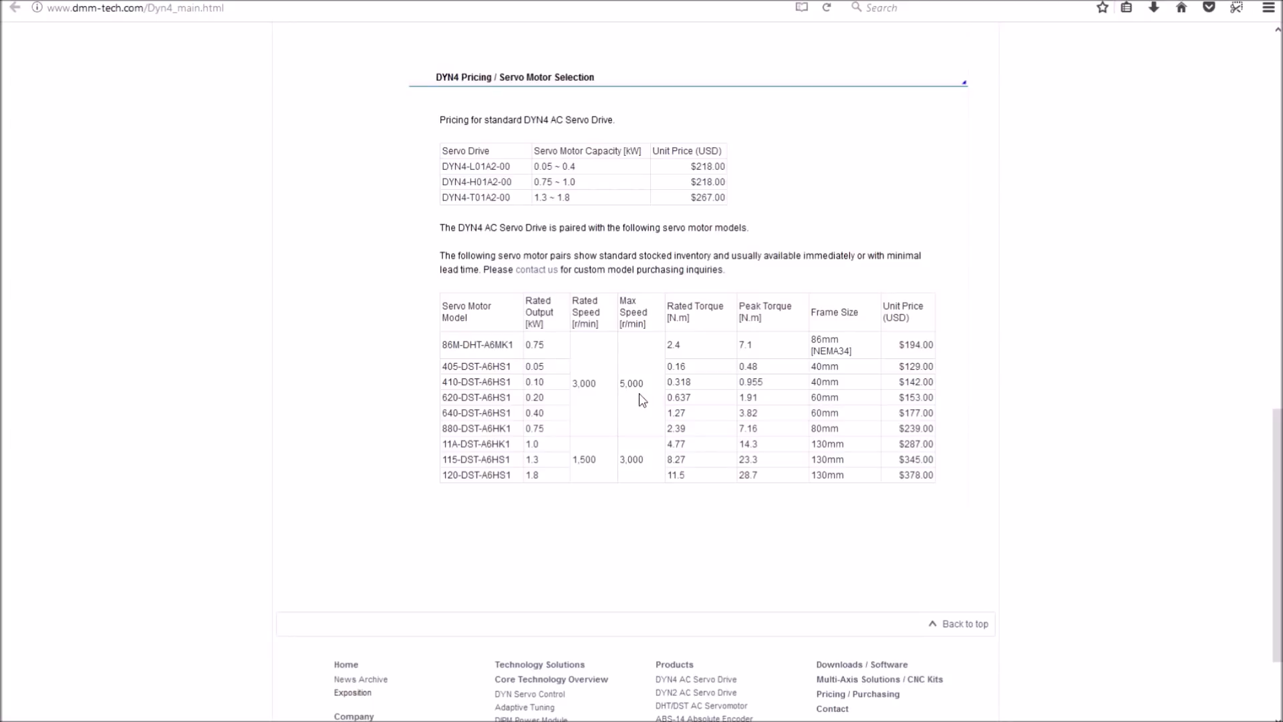
pyautogui.moveTo(500, 215)
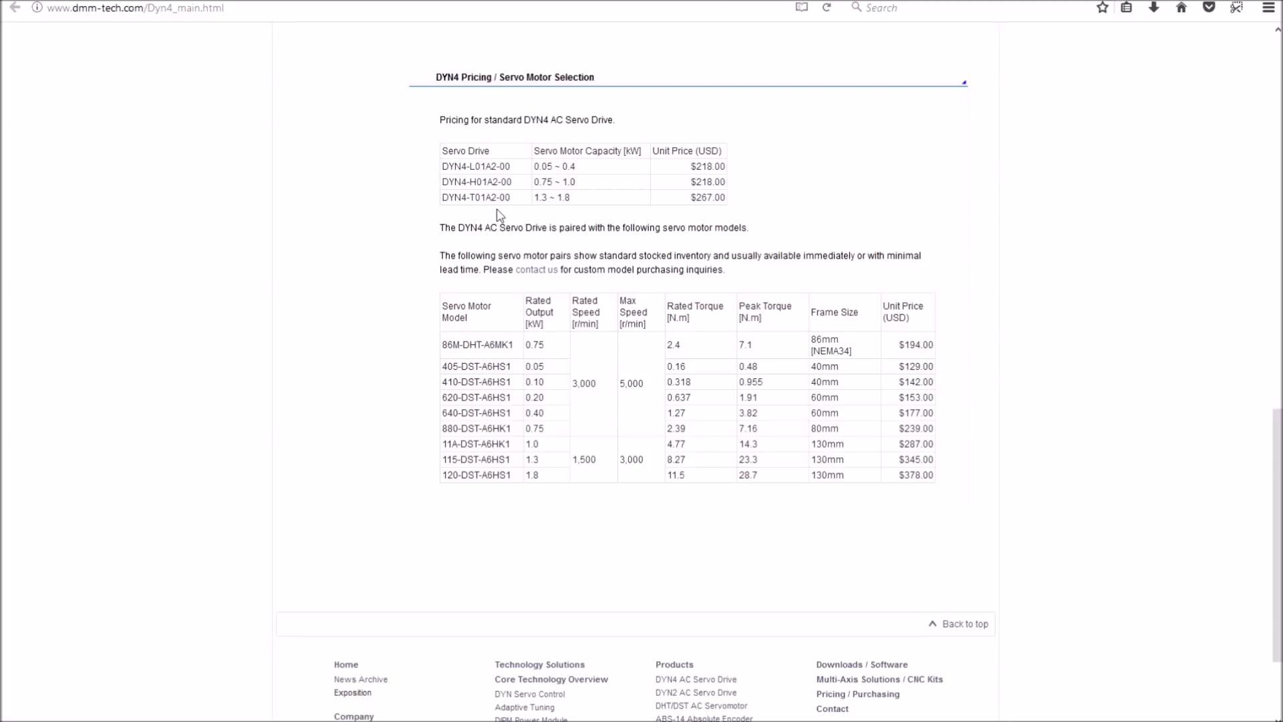
pyautogui.moveTo(597, 190)
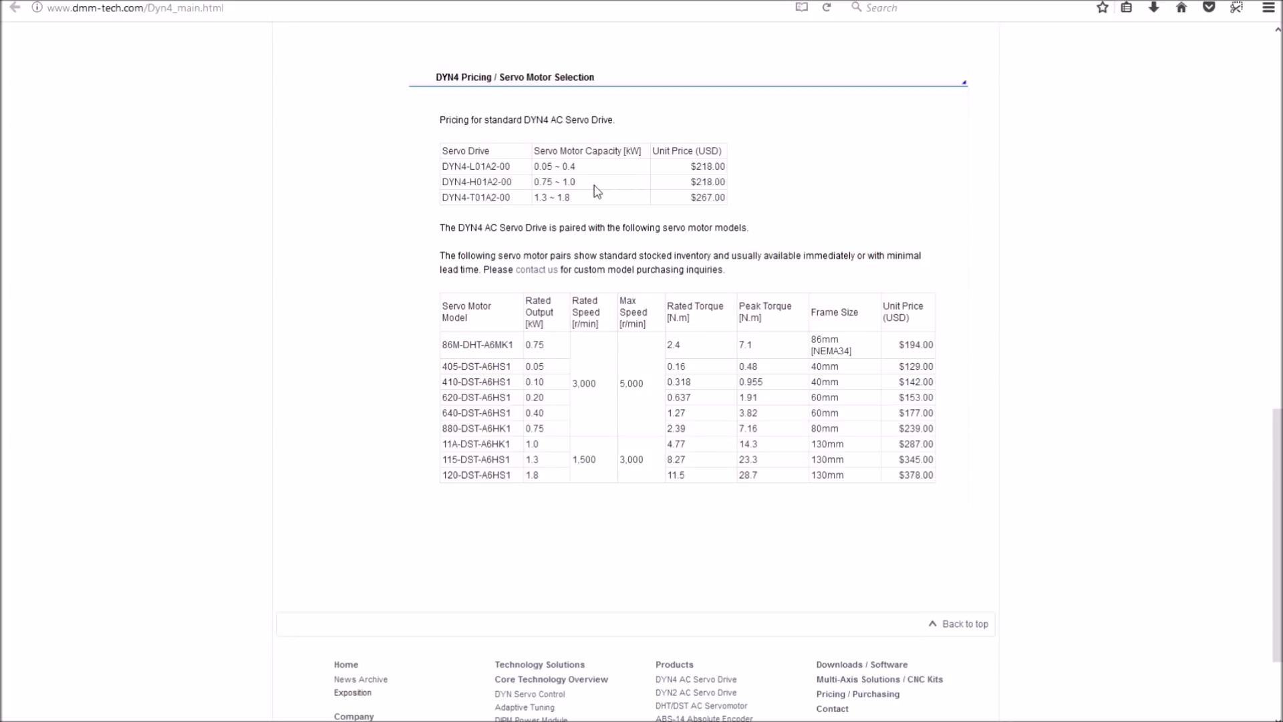
pyautogui.moveTo(584, 205)
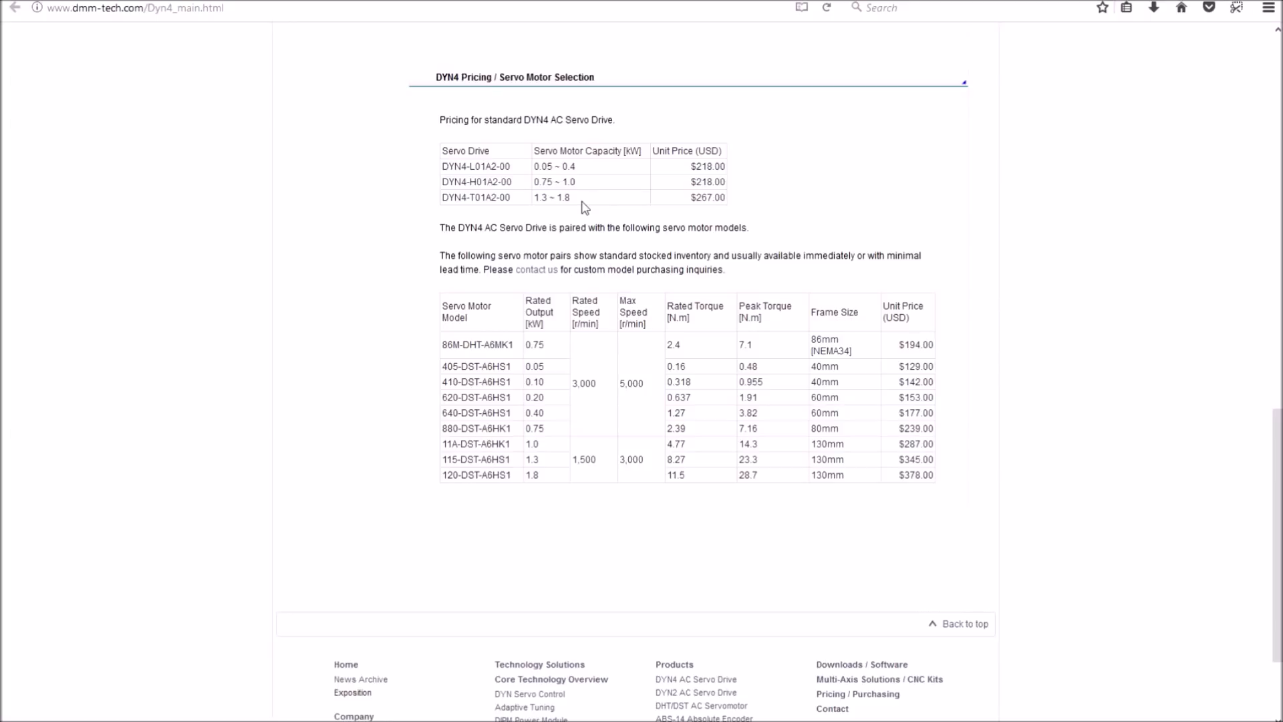
pyautogui.moveTo(761, 192)
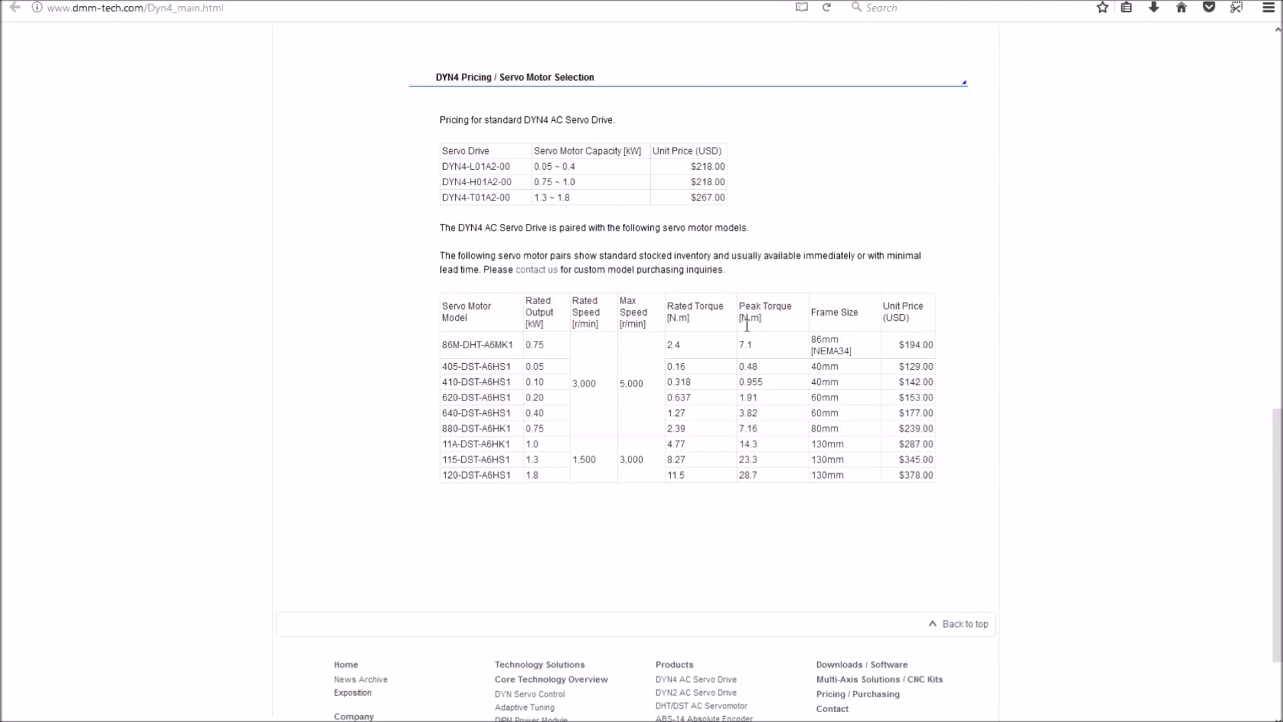
pyautogui.moveTo(898, 354)
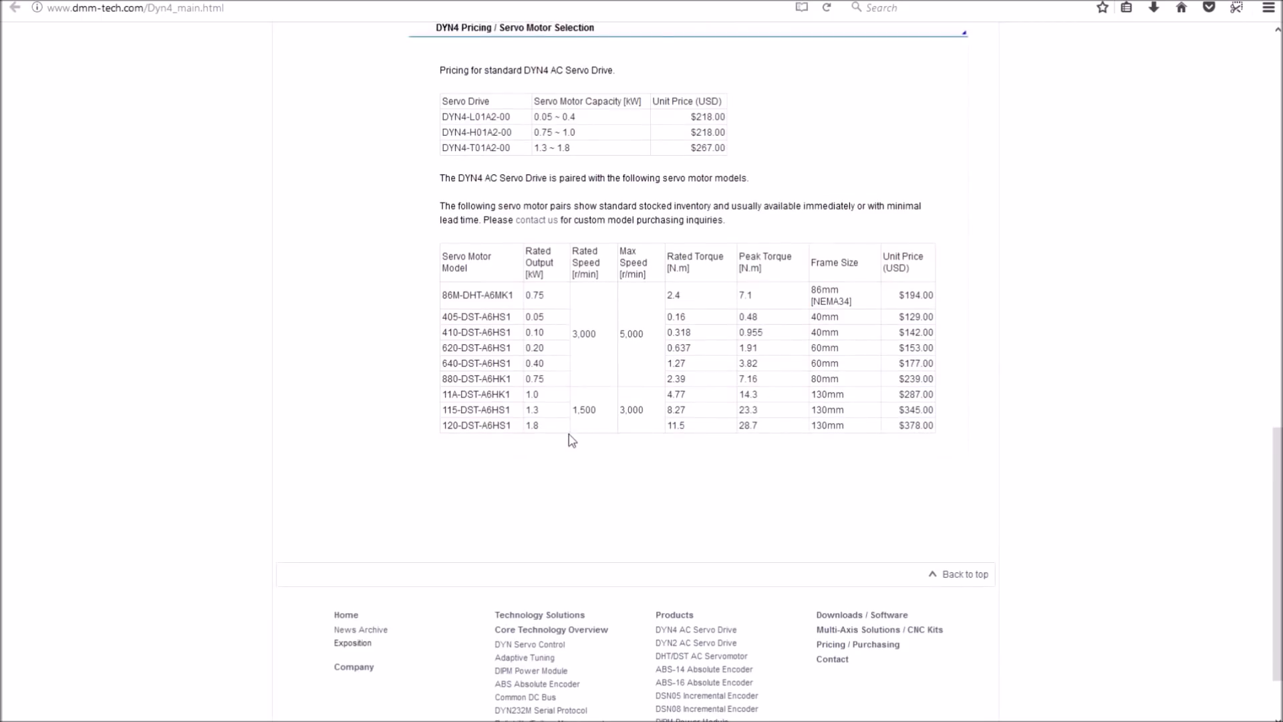
# Reach the DYN4 AC Servo Drive store page, priced at $218.00
pyautogui.scroll(3)
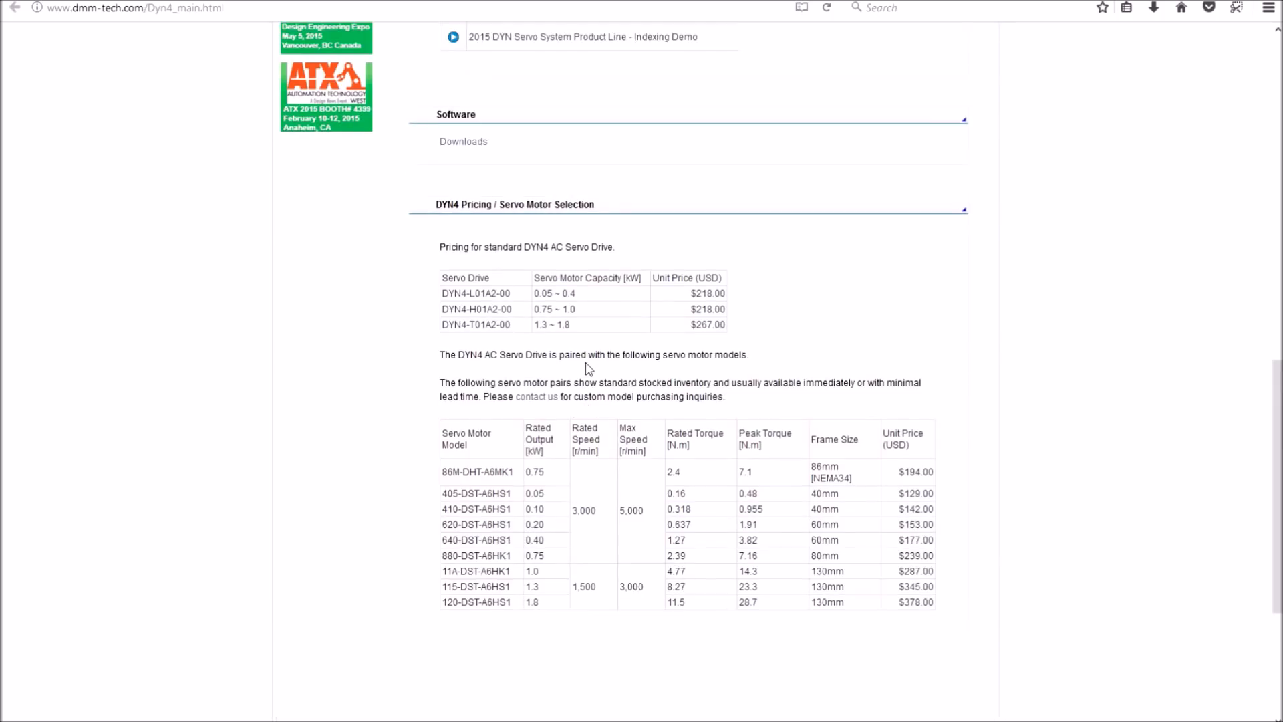
pyautogui.moveTo(581, 331)
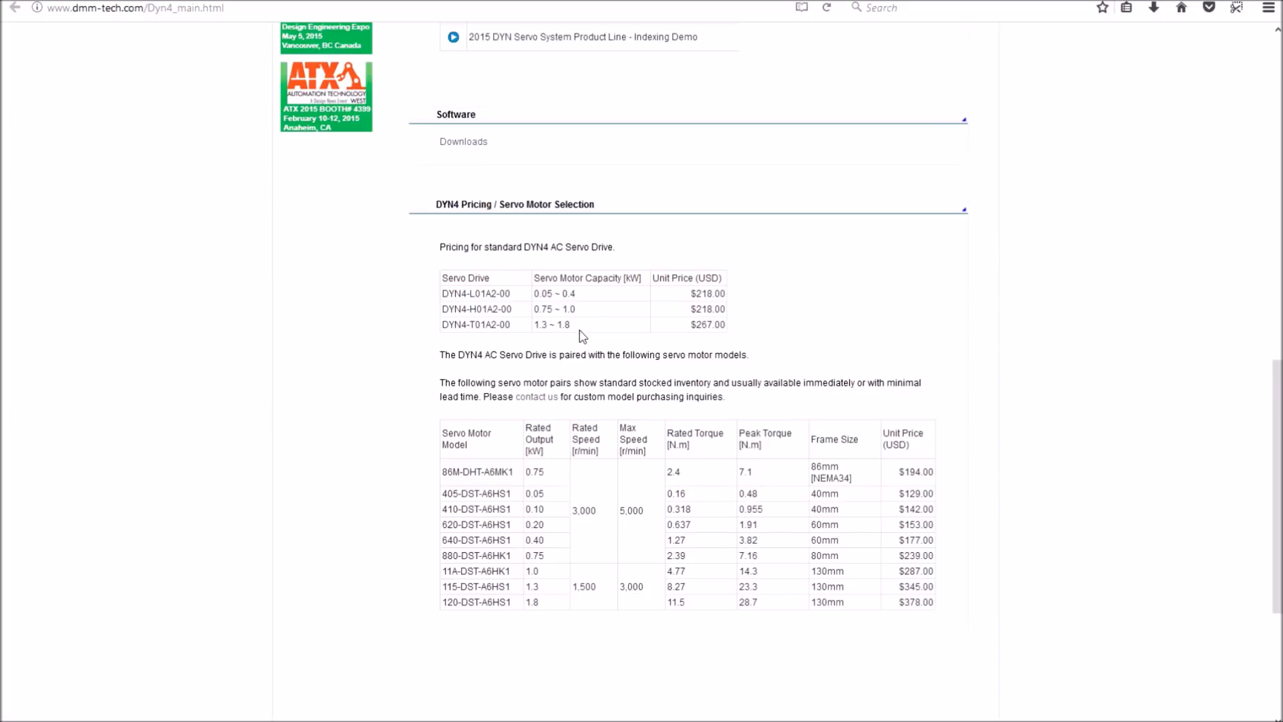
pyautogui.moveTo(552, 342)
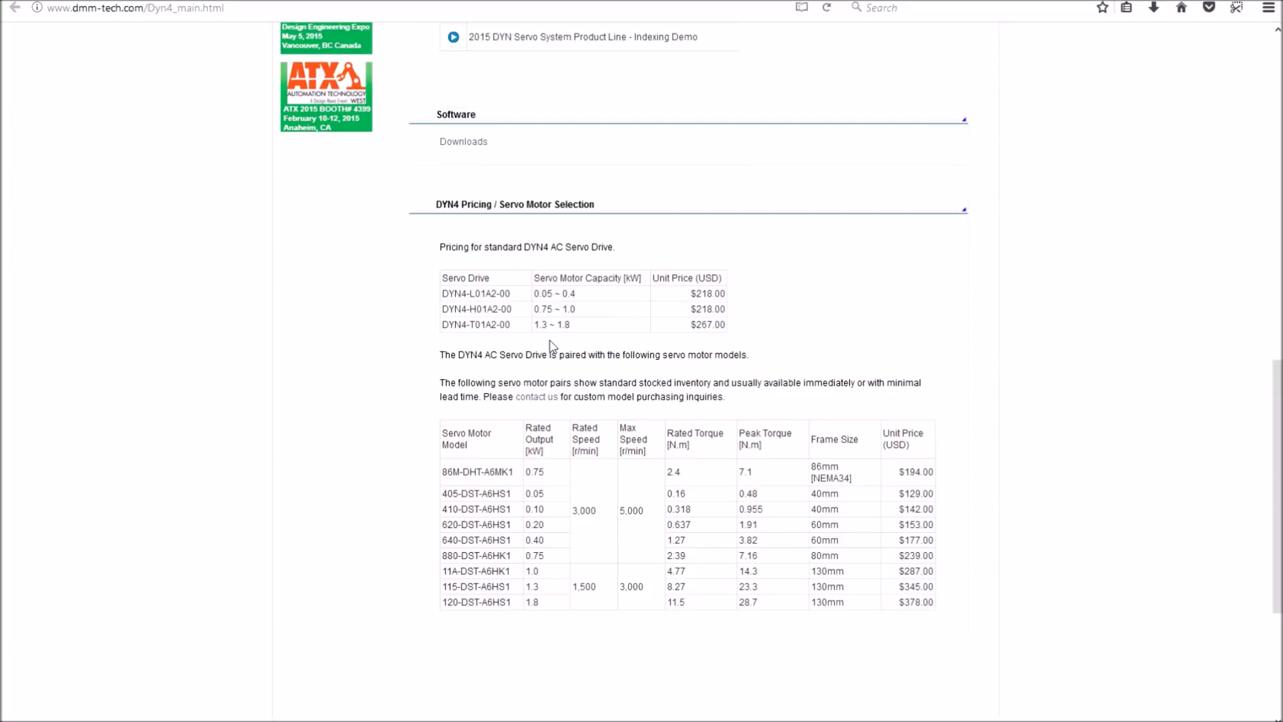
pyautogui.scroll(-3)
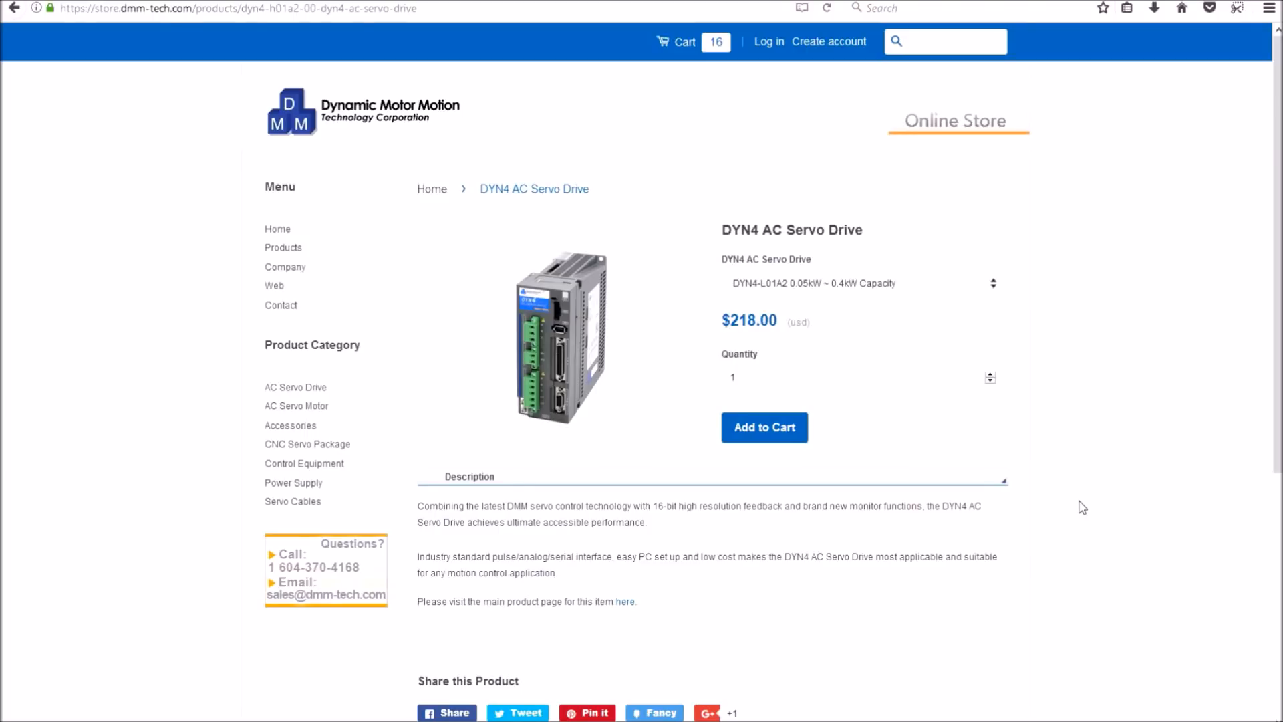
# Open the Order Cart showing the DHT 0.75kW AC Servo Motor and cables
pyautogui.click(662, 41)
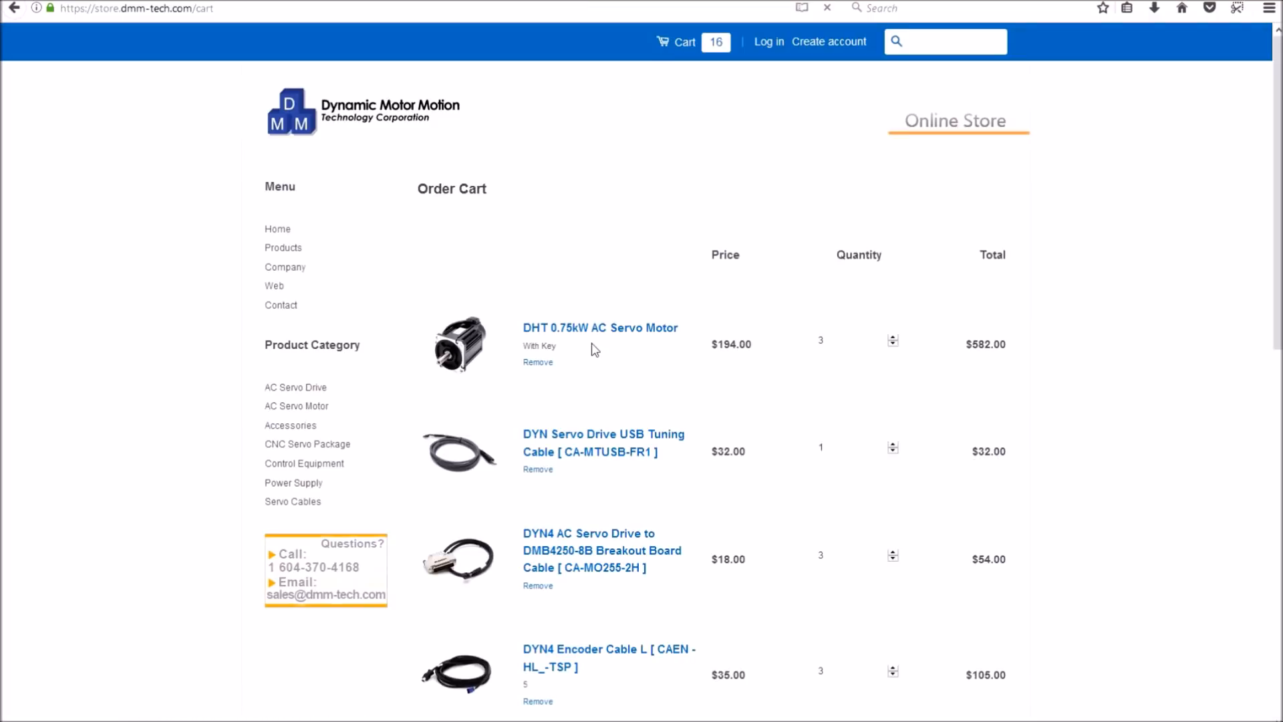
pyautogui.moveTo(586, 339)
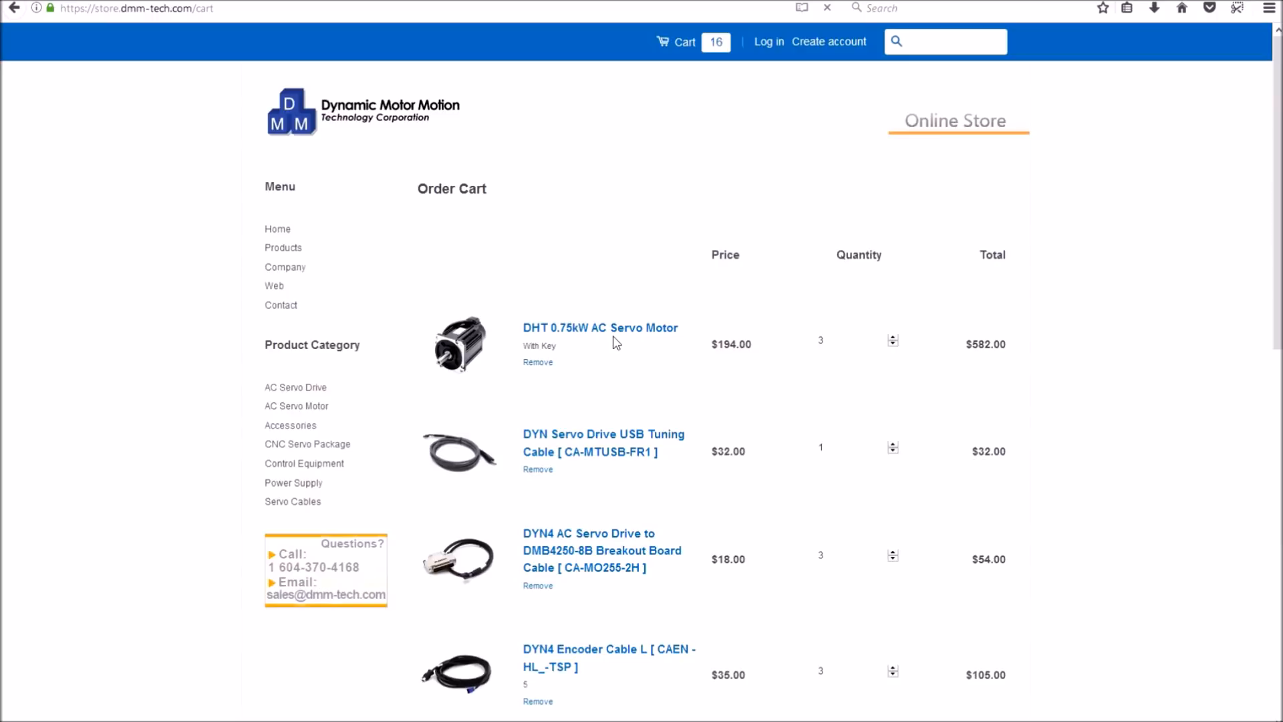
pyautogui.moveTo(568, 451)
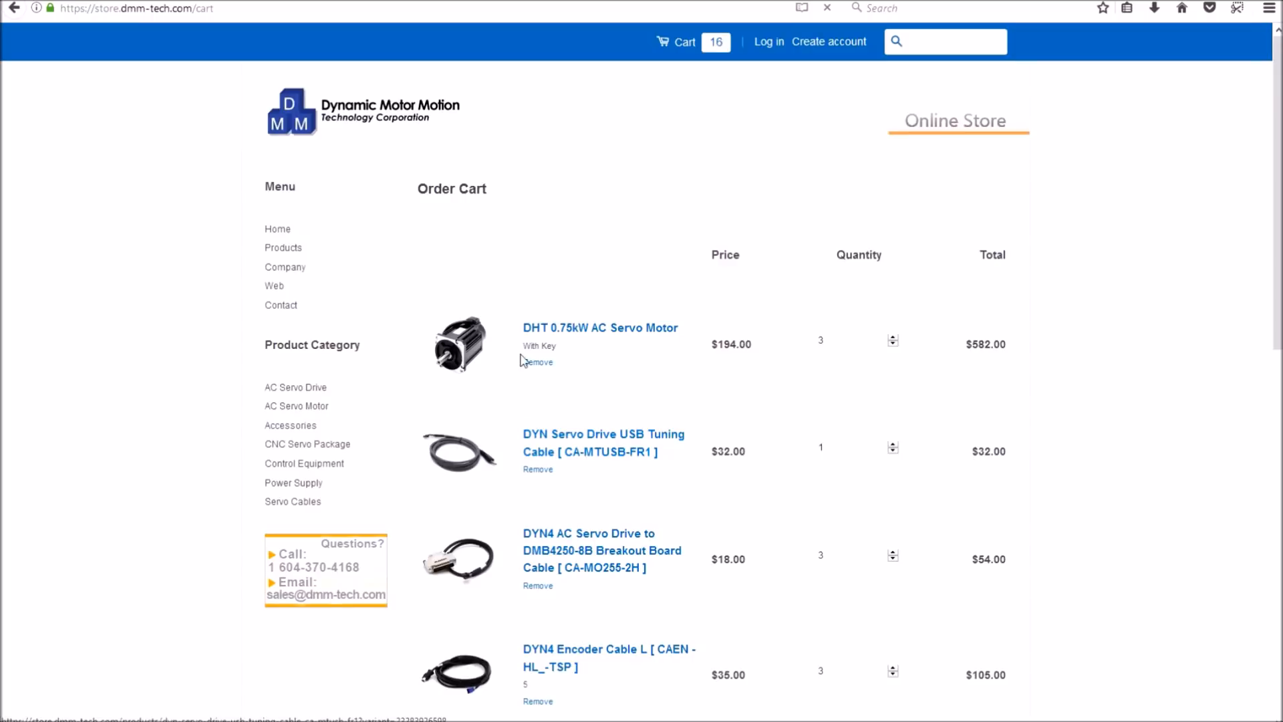
pyautogui.moveTo(560, 465)
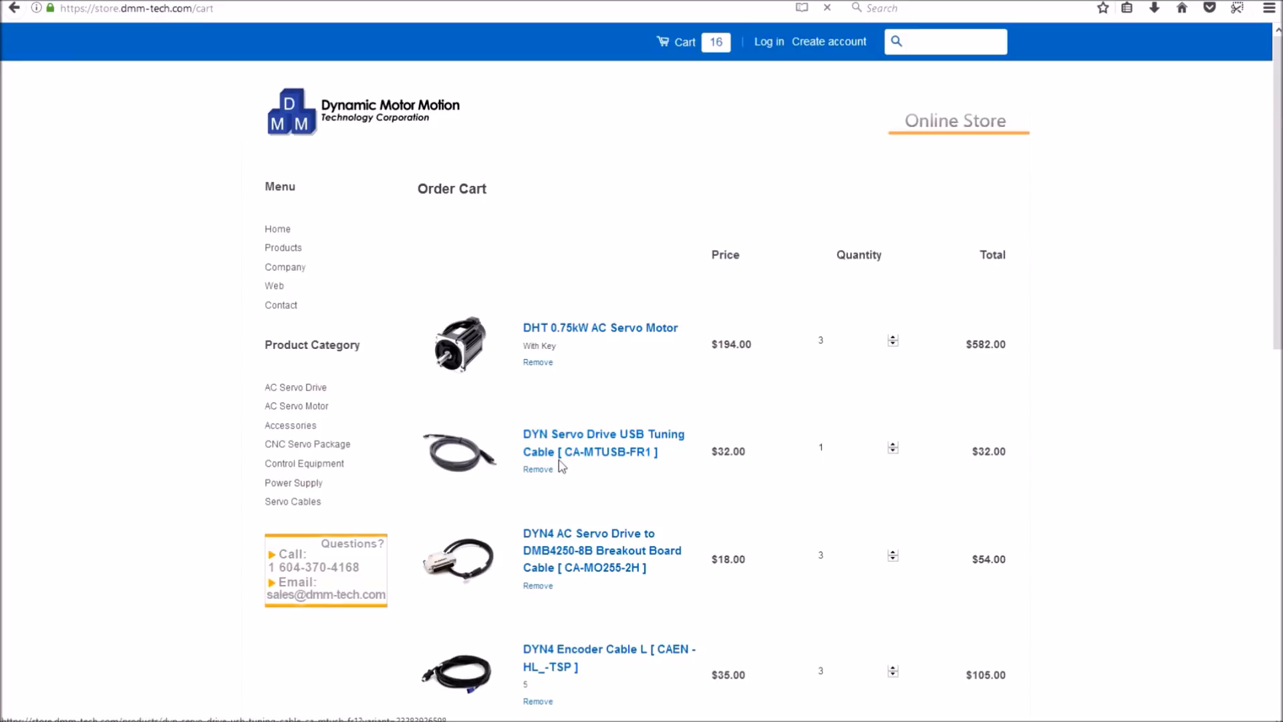
# Scroll the cart to the DYN4 cable and drive entries and the $1,562.00 subtotal
pyautogui.scroll(-3)
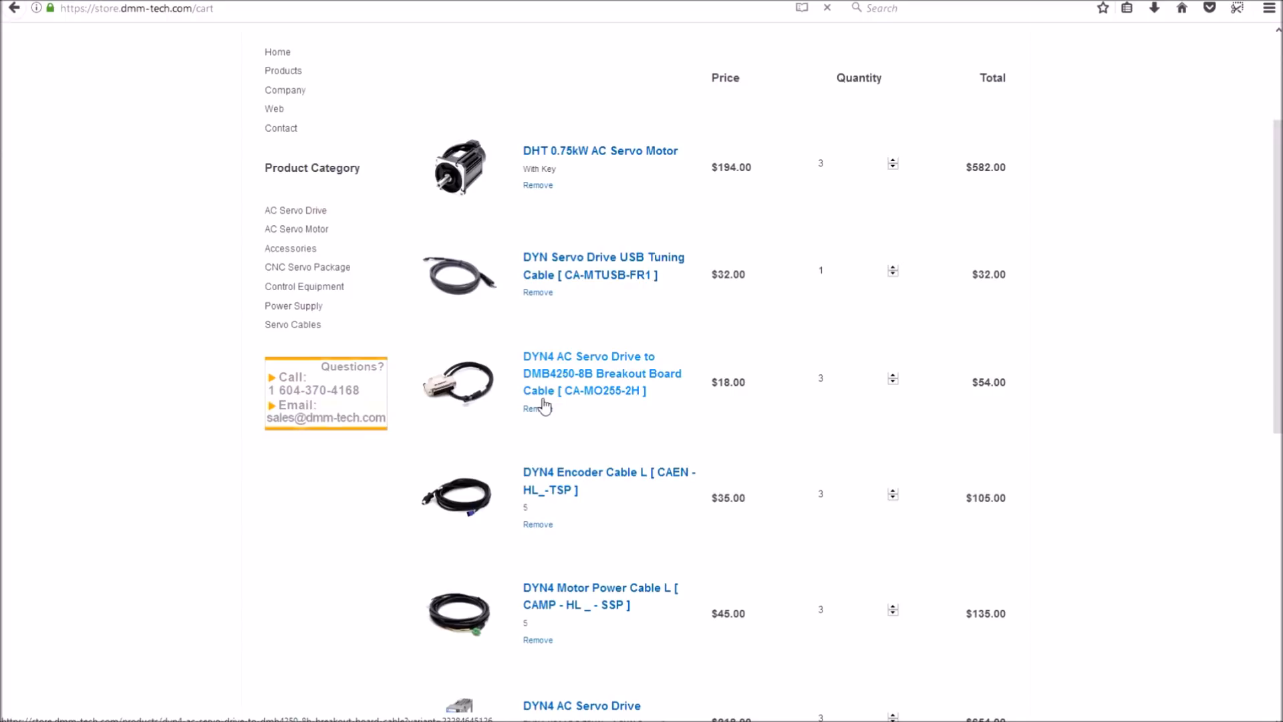
pyautogui.moveTo(577, 407)
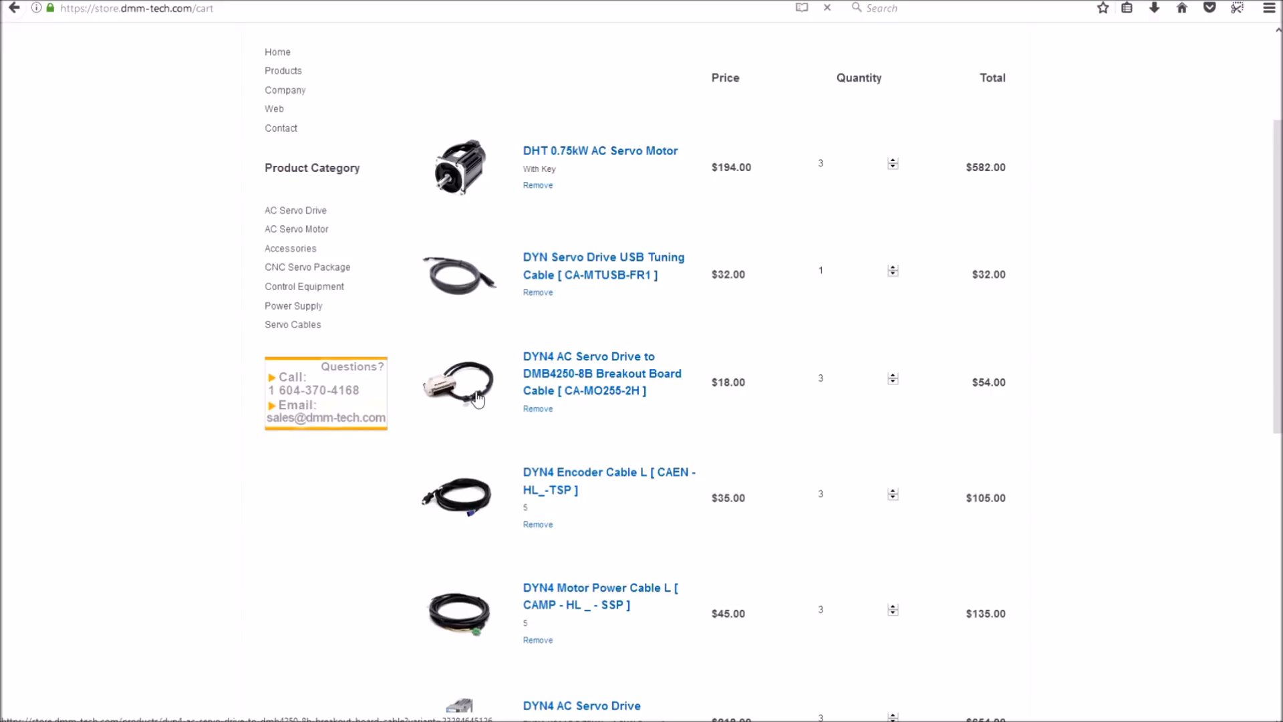
pyautogui.moveTo(434, 405)
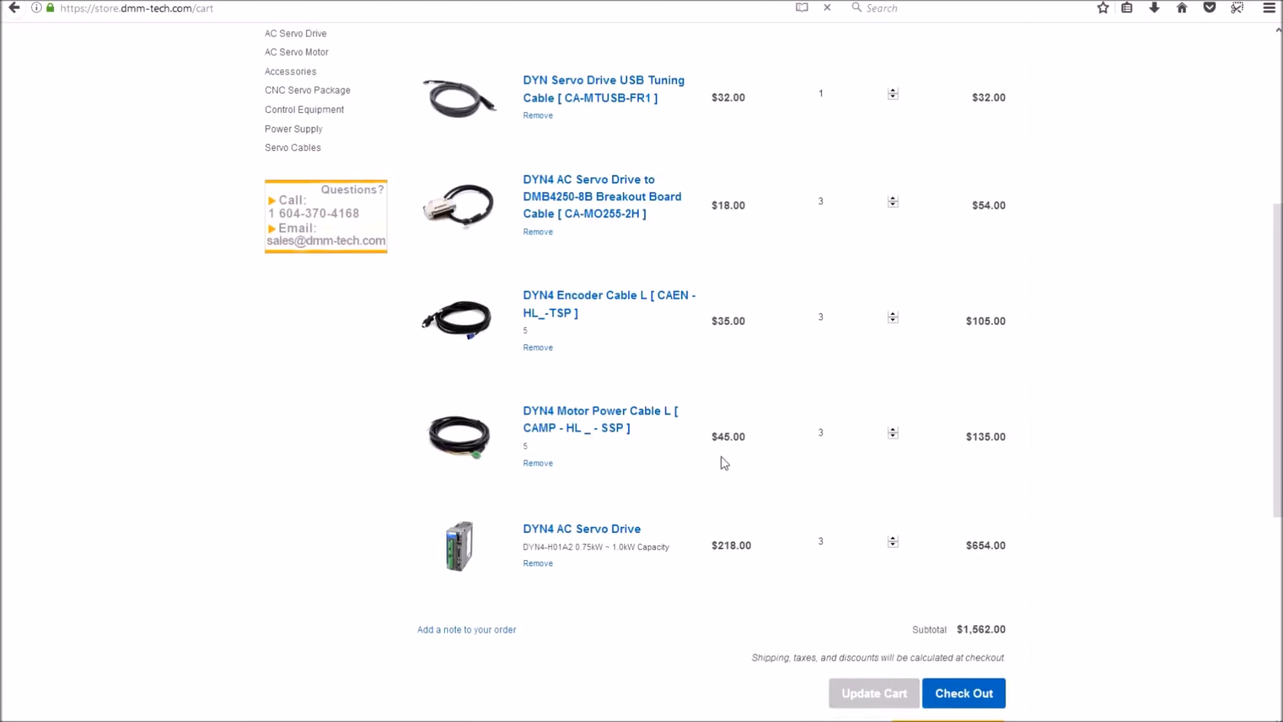
pyautogui.moveTo(563, 317)
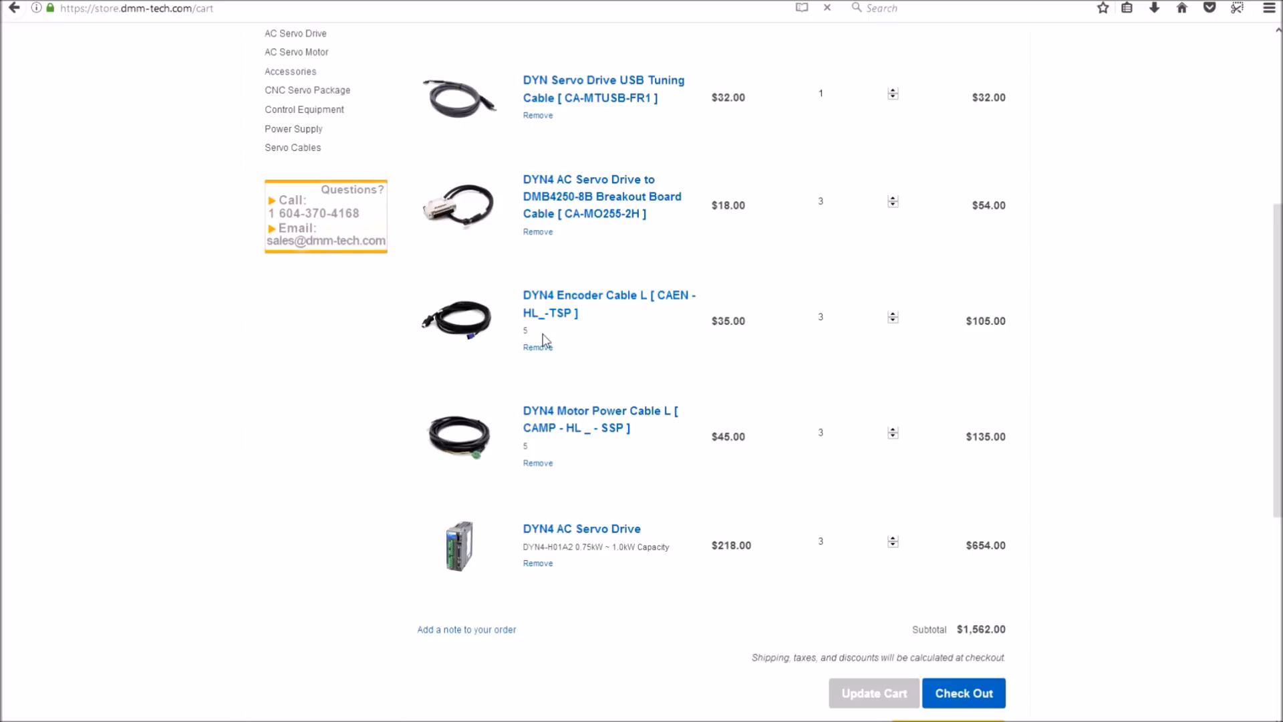
pyautogui.scroll(-3)
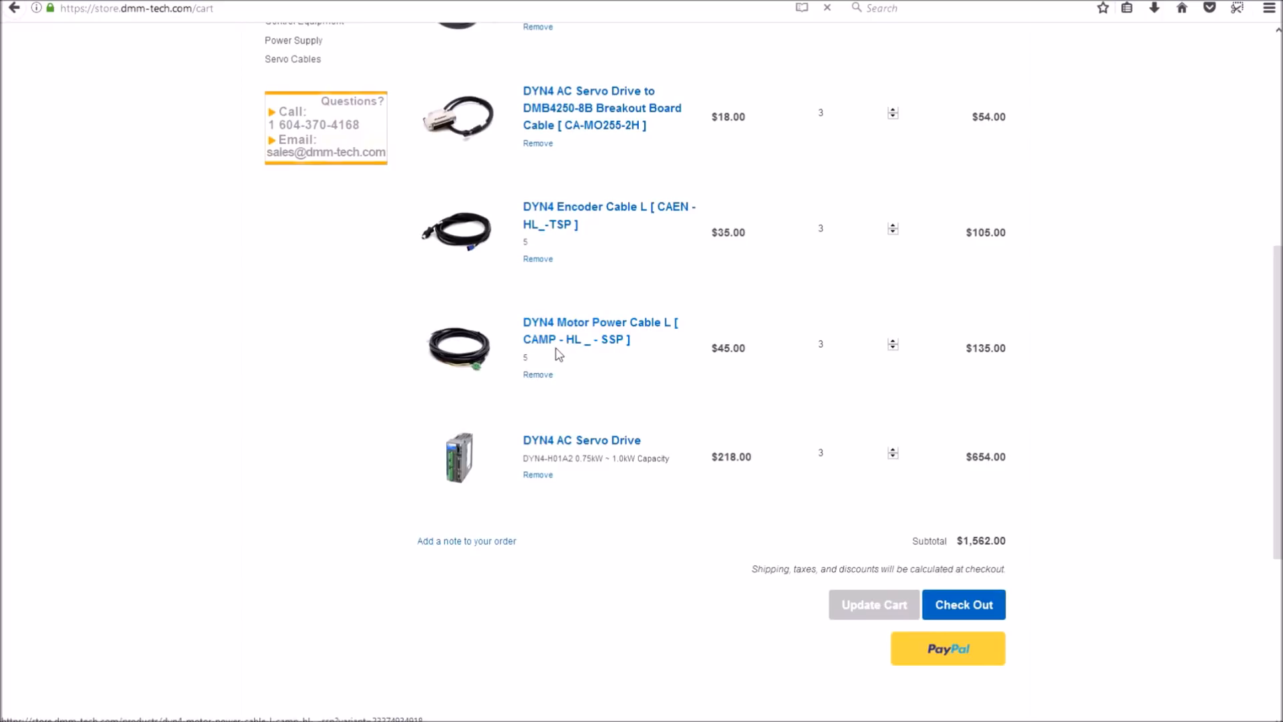
pyautogui.scroll(-3)
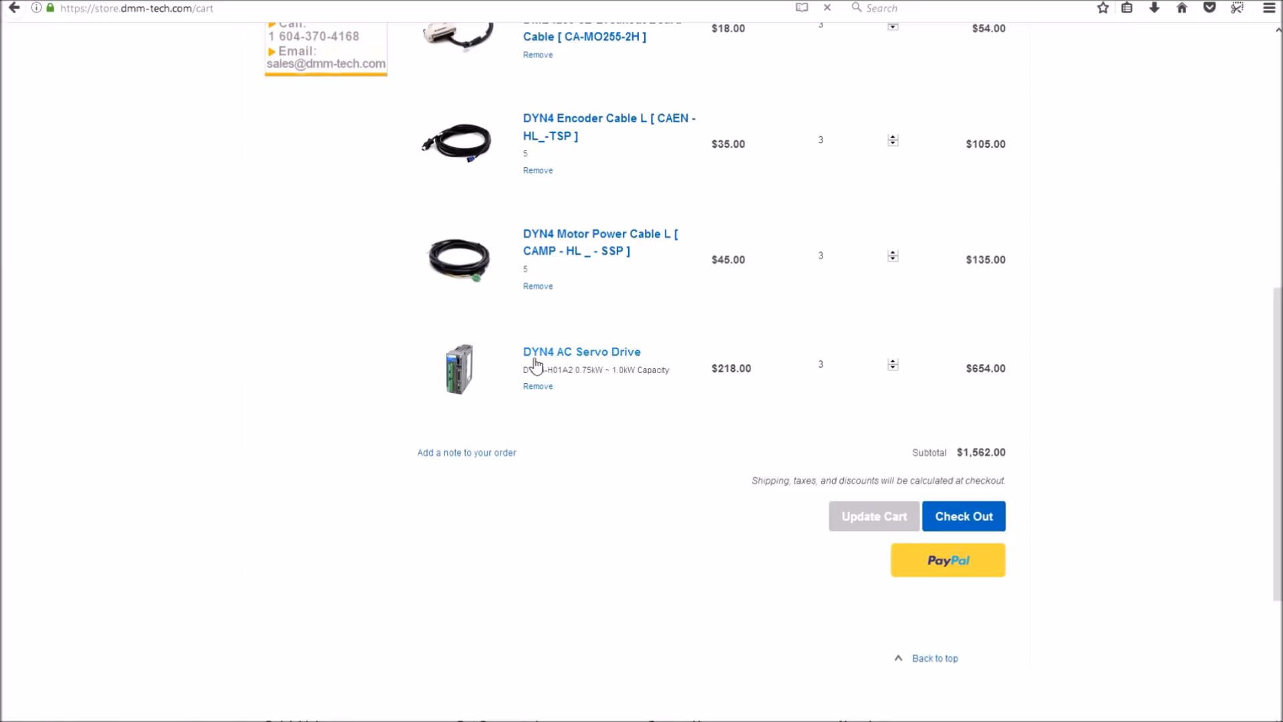
pyautogui.moveTo(554, 369)
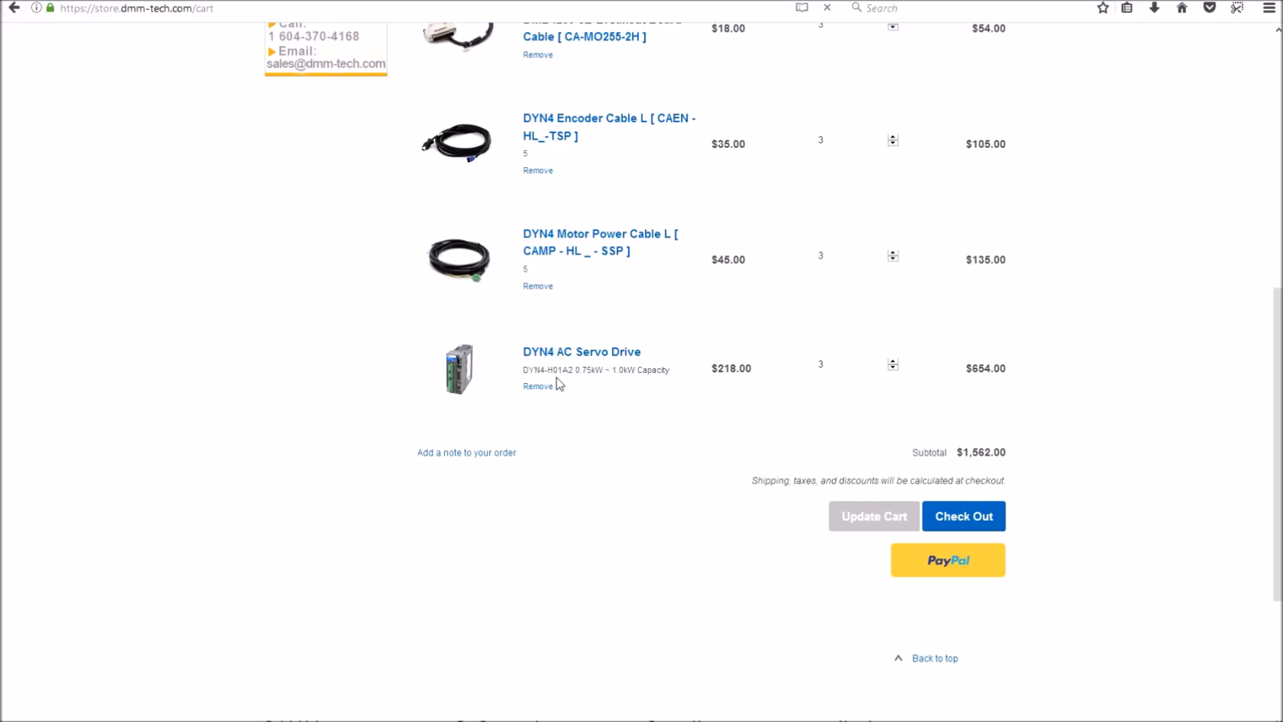
pyautogui.moveTo(537, 386)
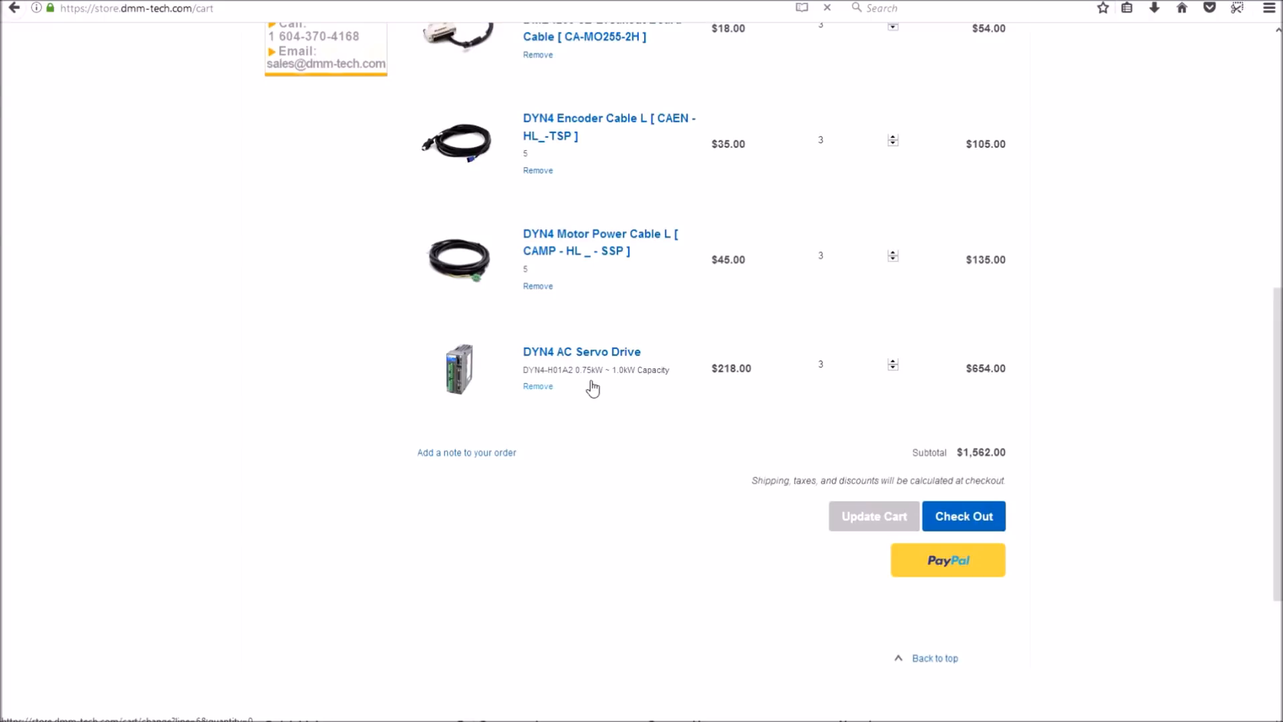
pyautogui.moveTo(652, 387)
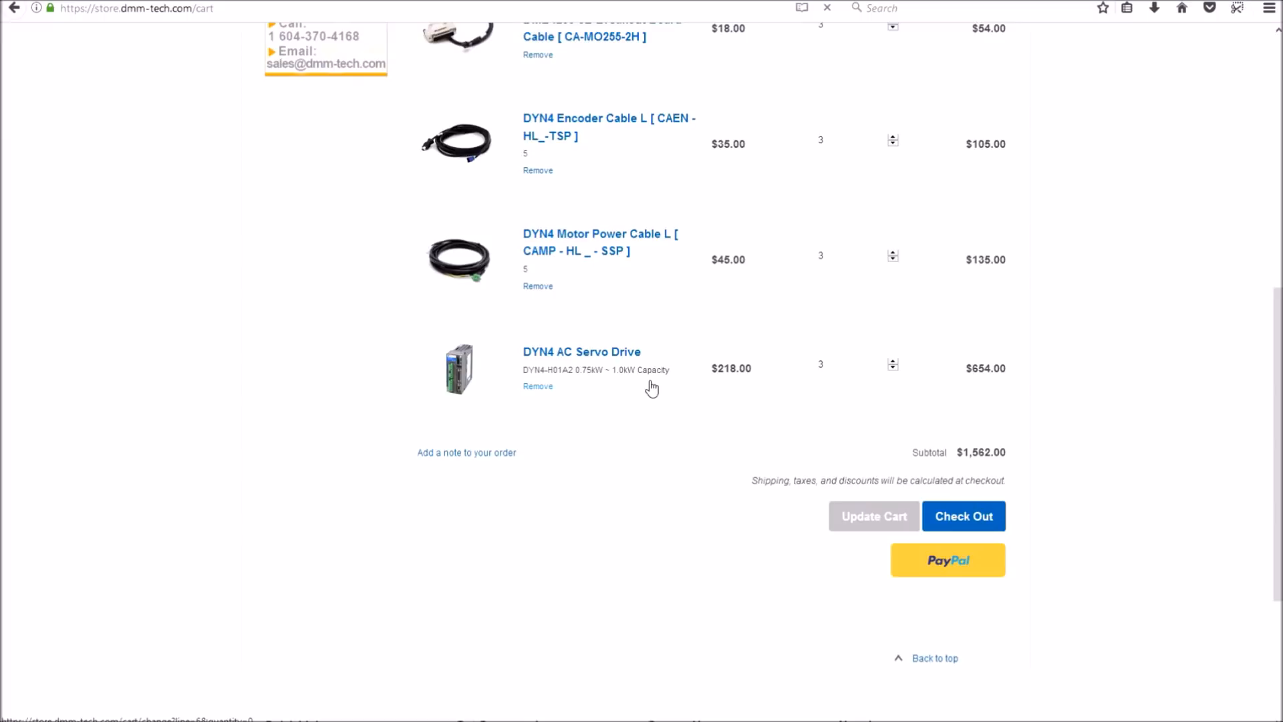
pyautogui.moveTo(966, 434)
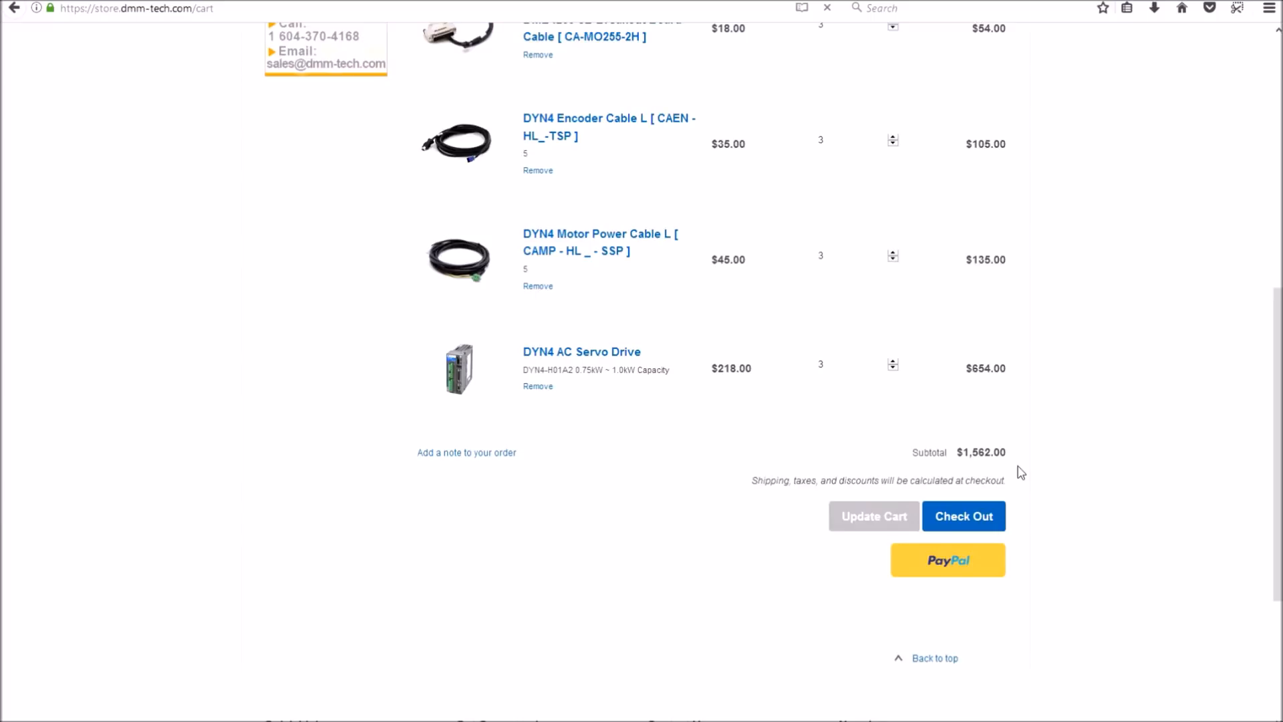
pyautogui.scroll(3)
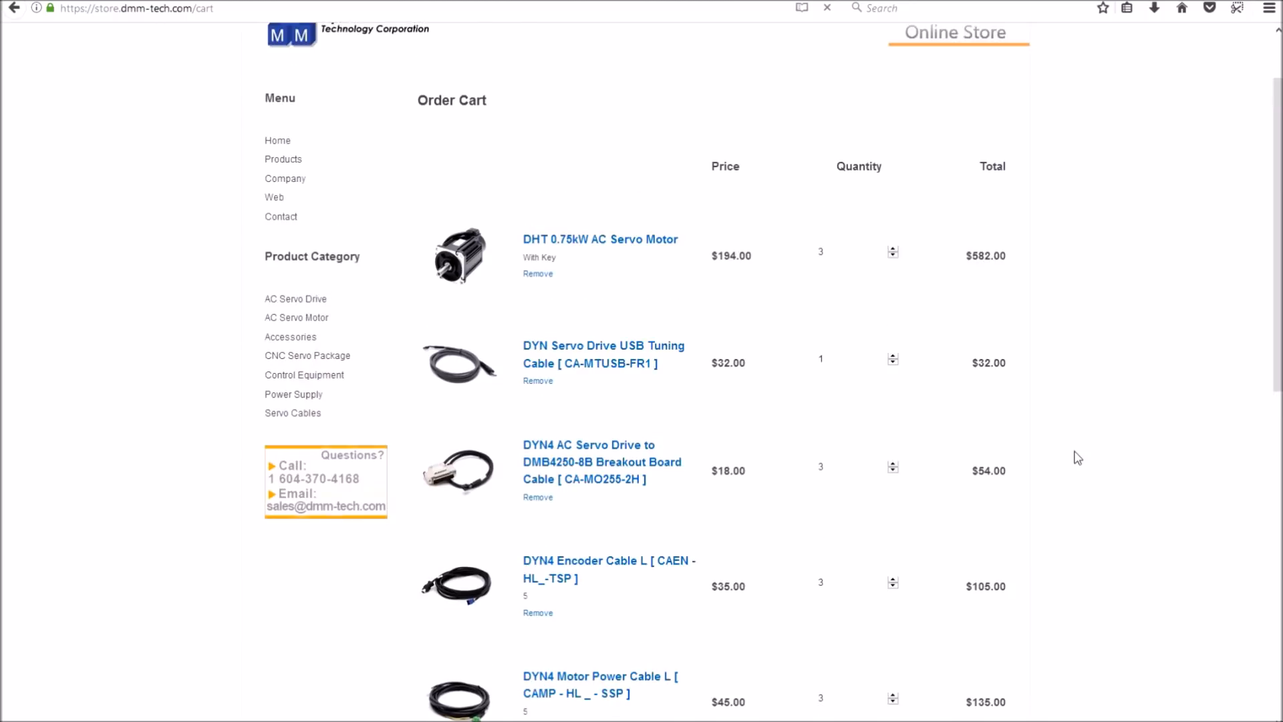